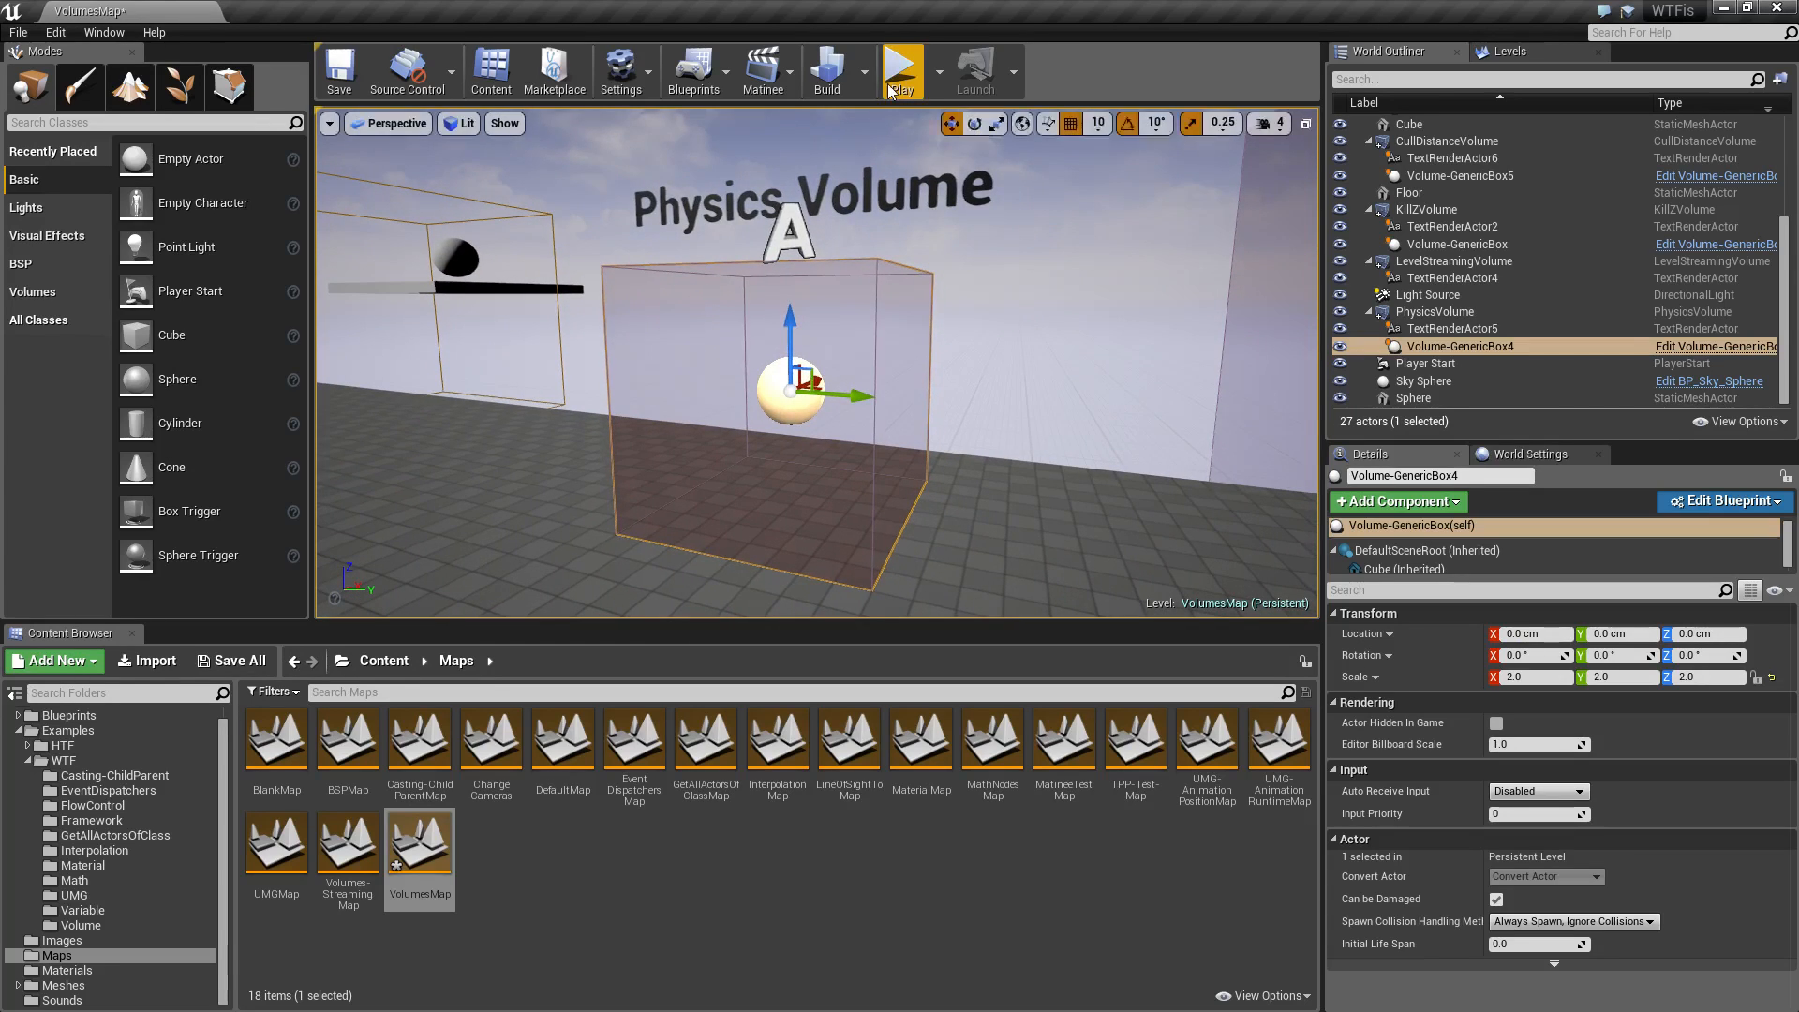
Step: Play the level briefly to look at the Physics Volume, then return to editing
left_click(903, 70)
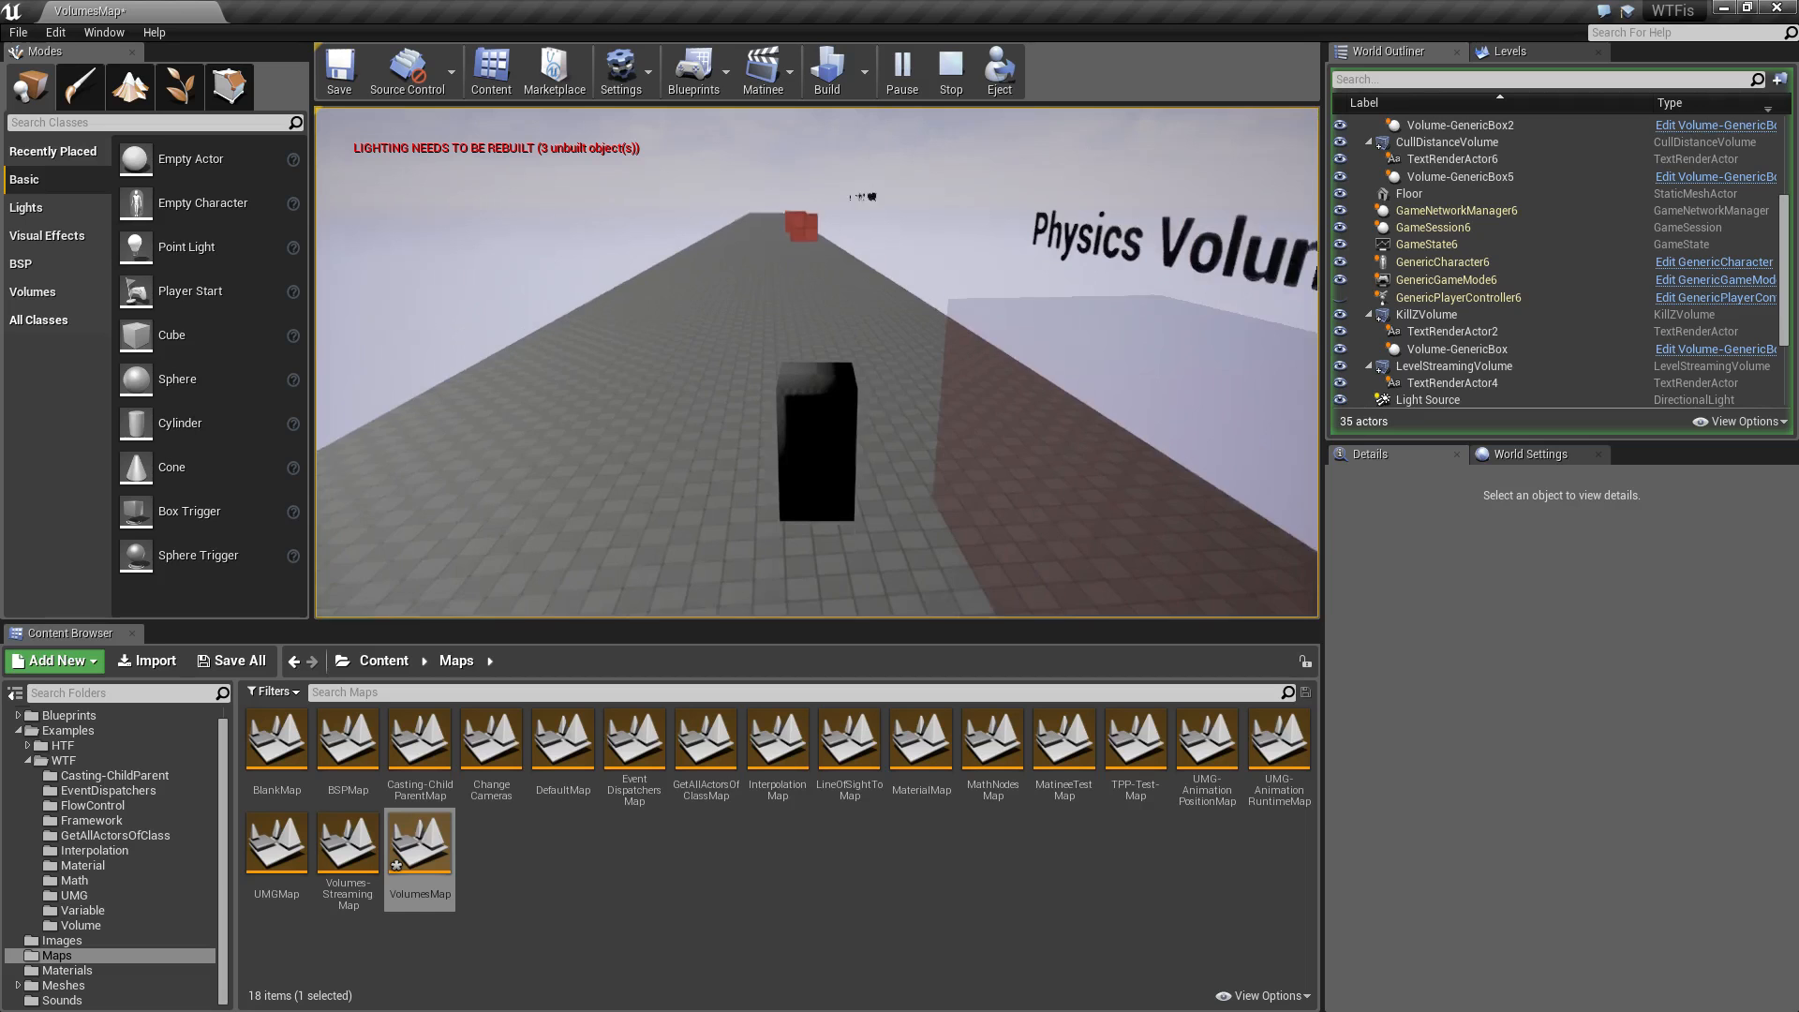
left_click_drag(804, 401, 804, 228)
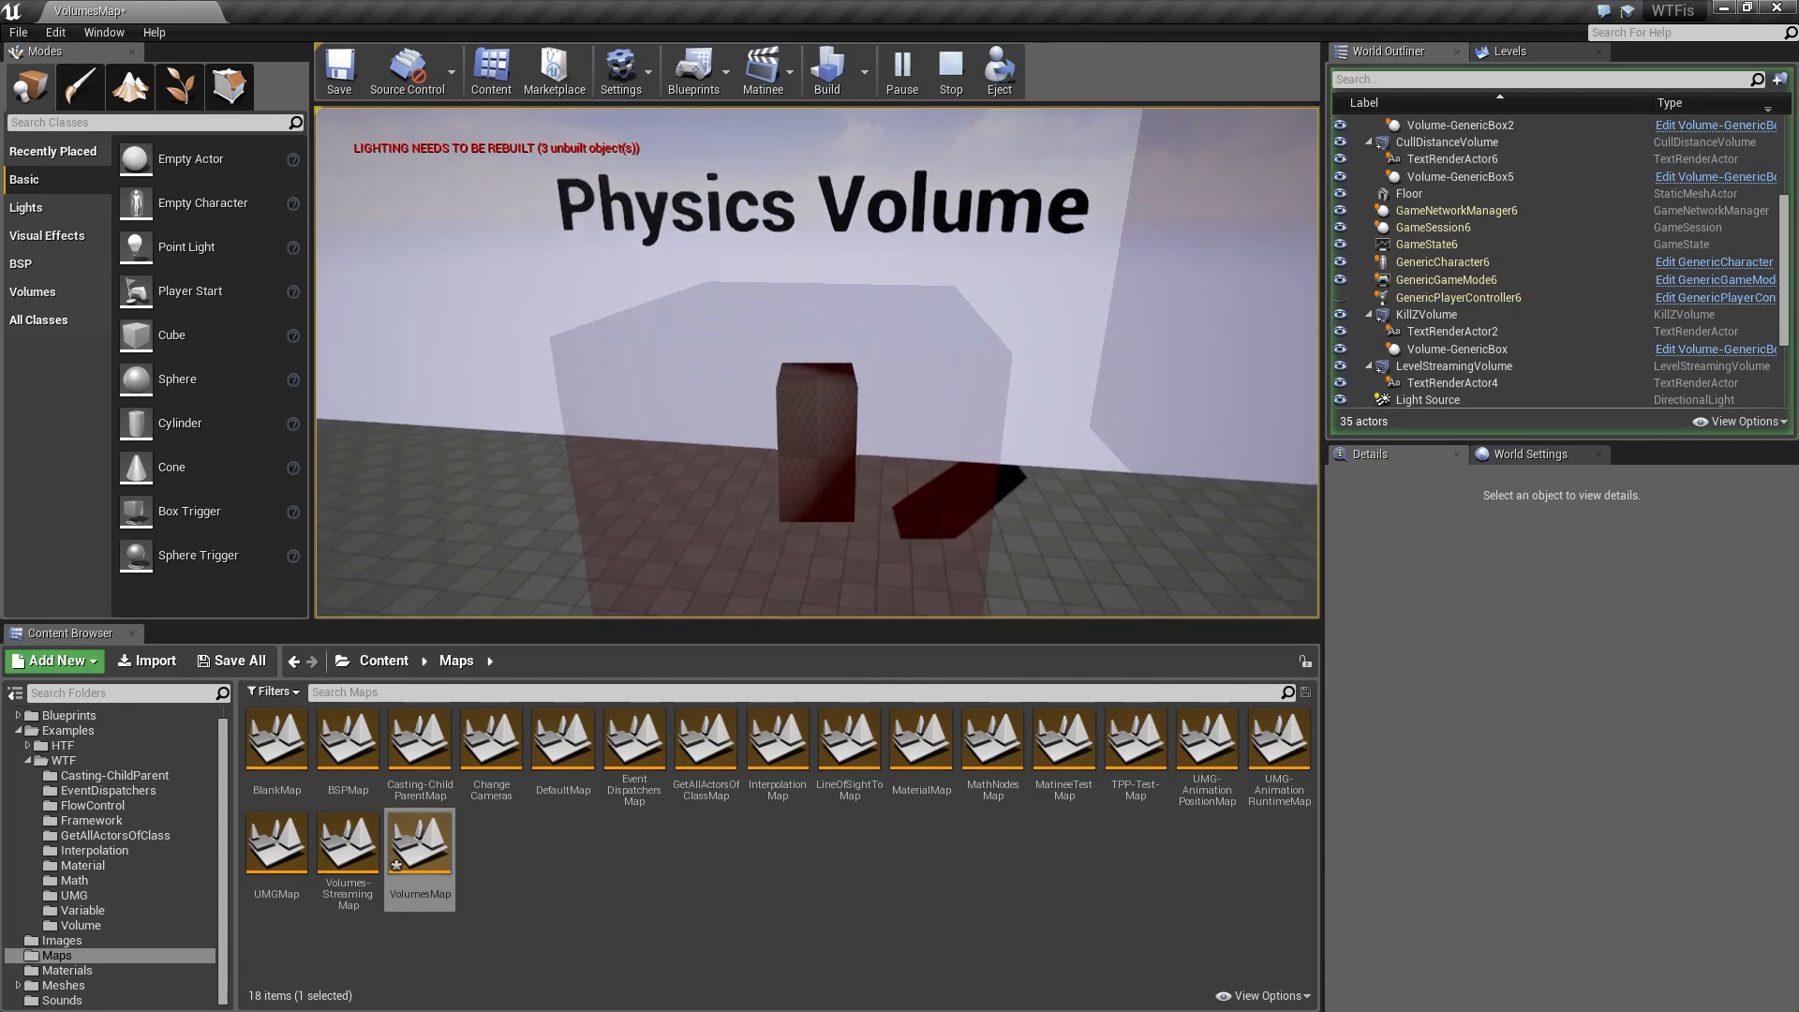
left_click(948, 71)
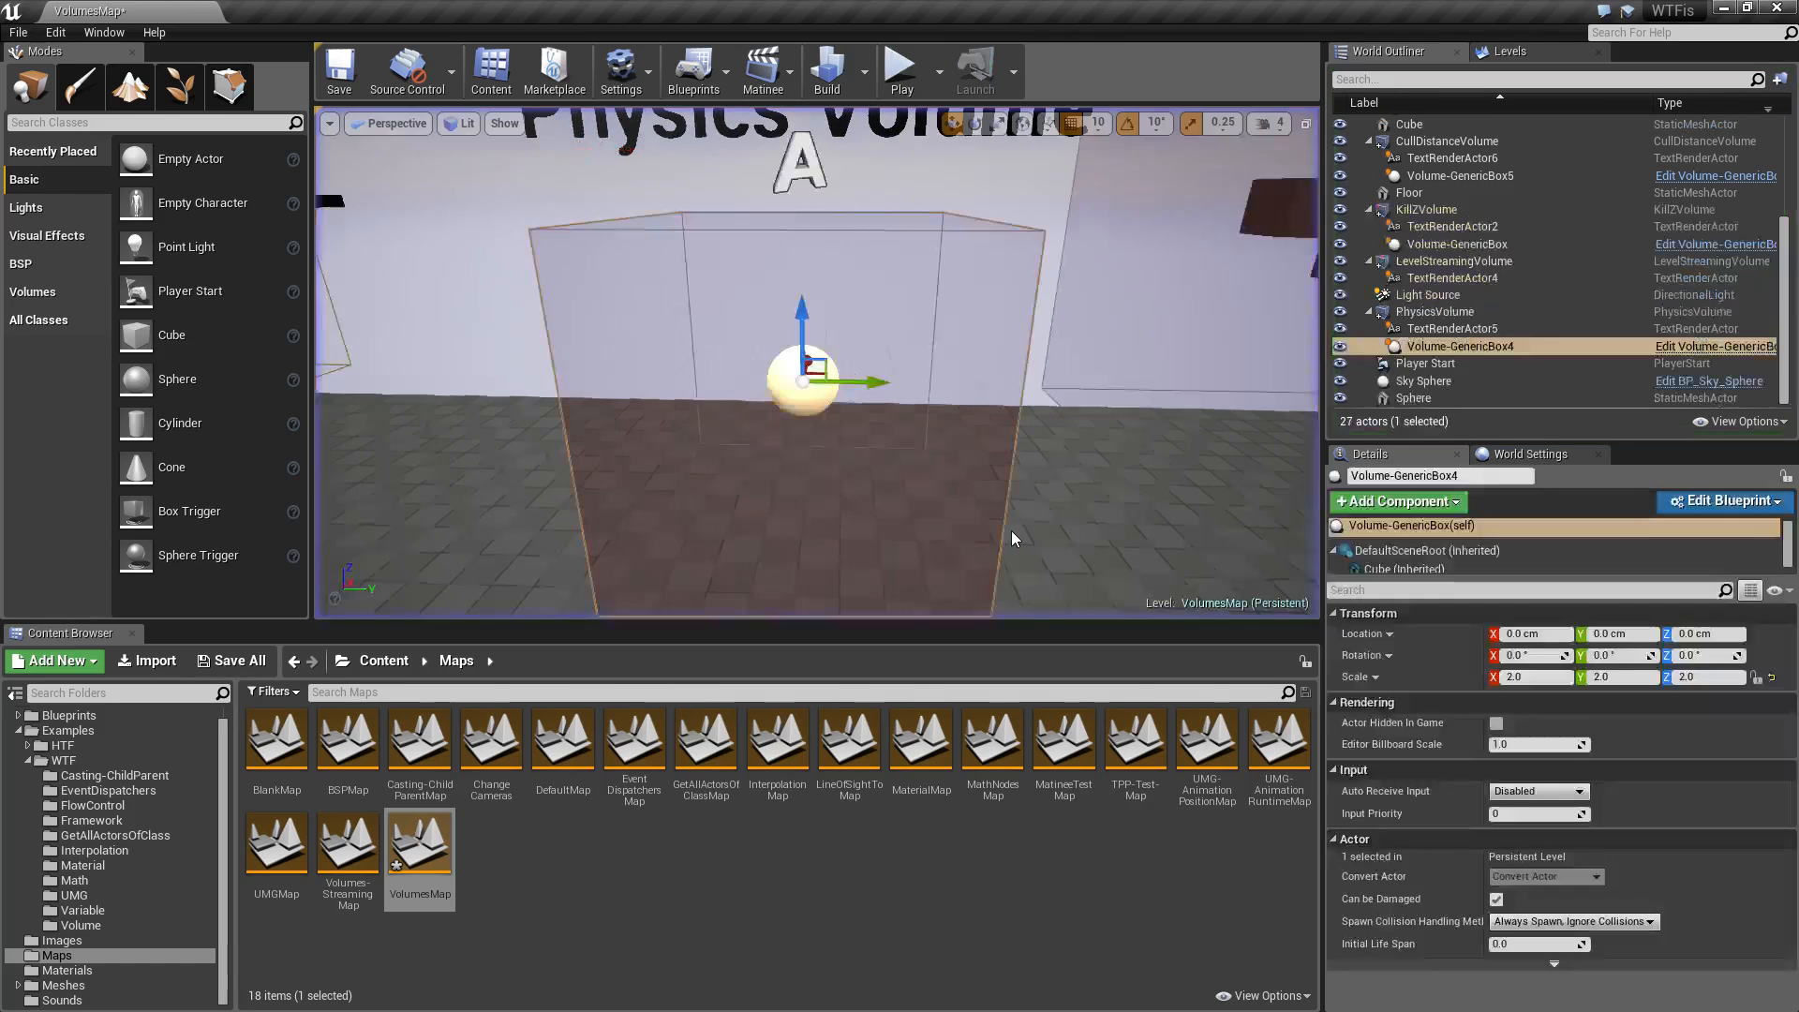
Step: Select the PhysicsVolume, check its brush shape stays Box, and reach its Character Movement properties
left_click(1433, 313)
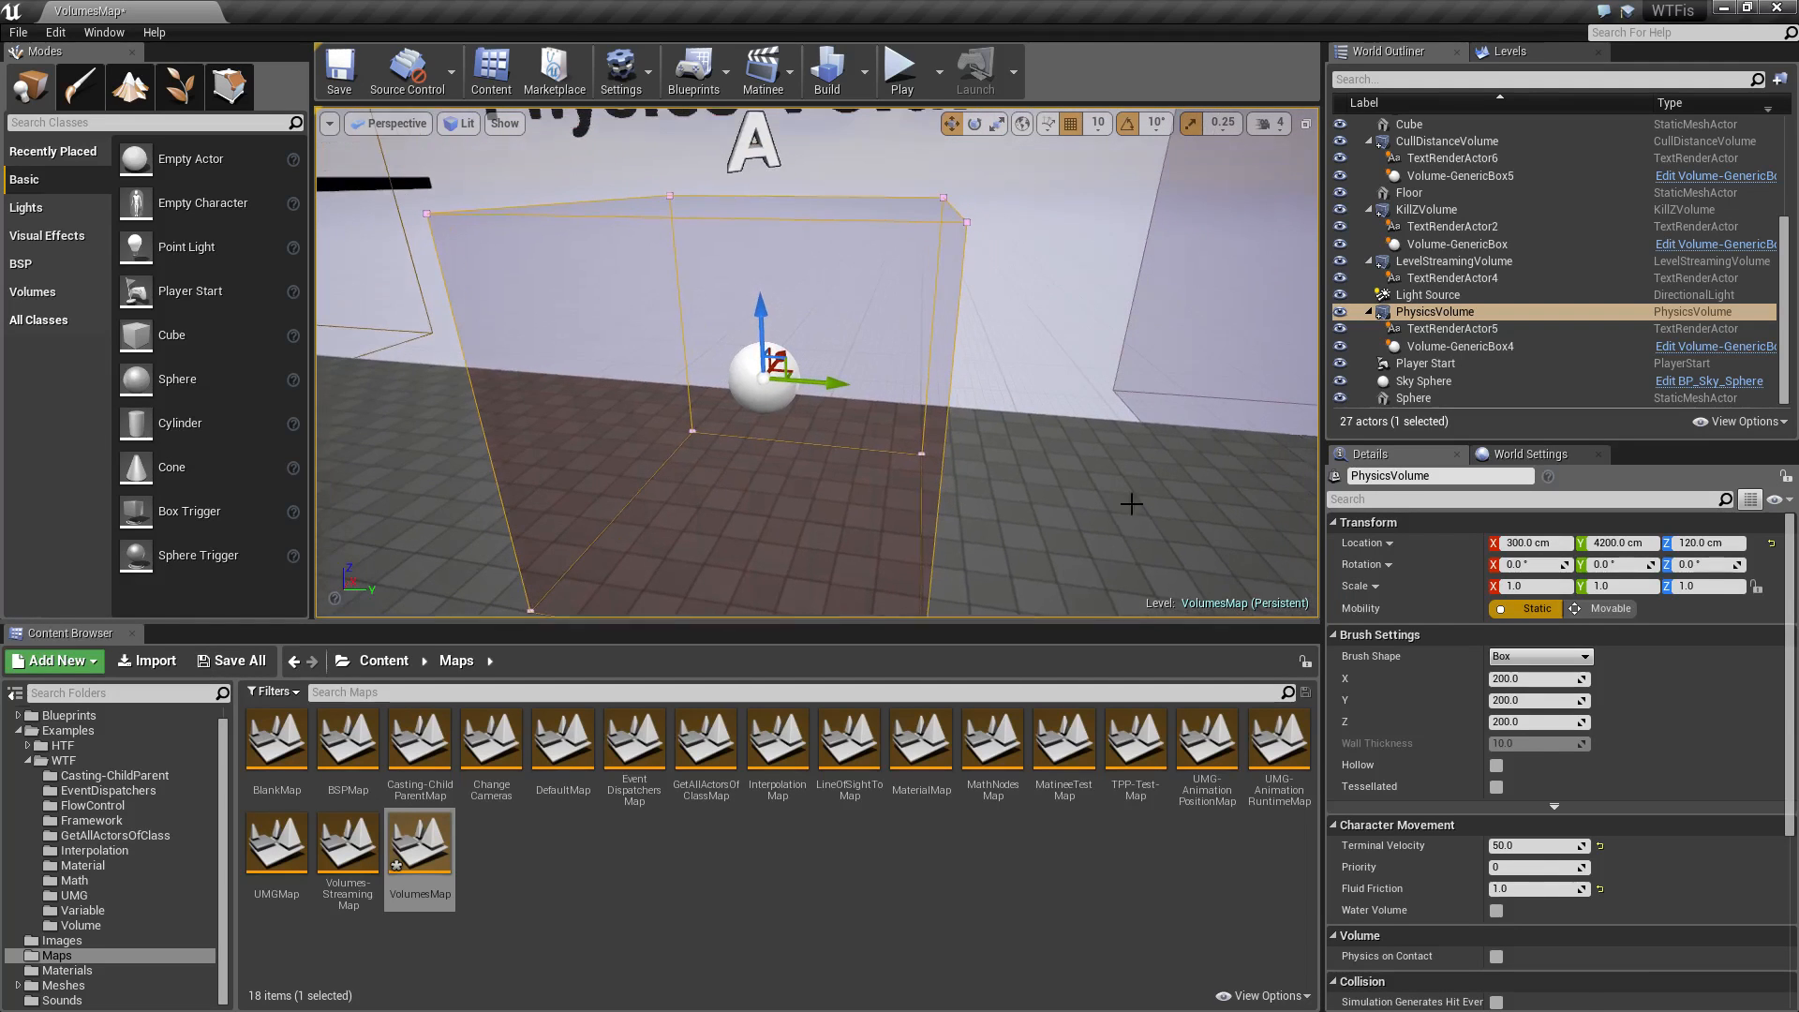
scroll("down", 3)
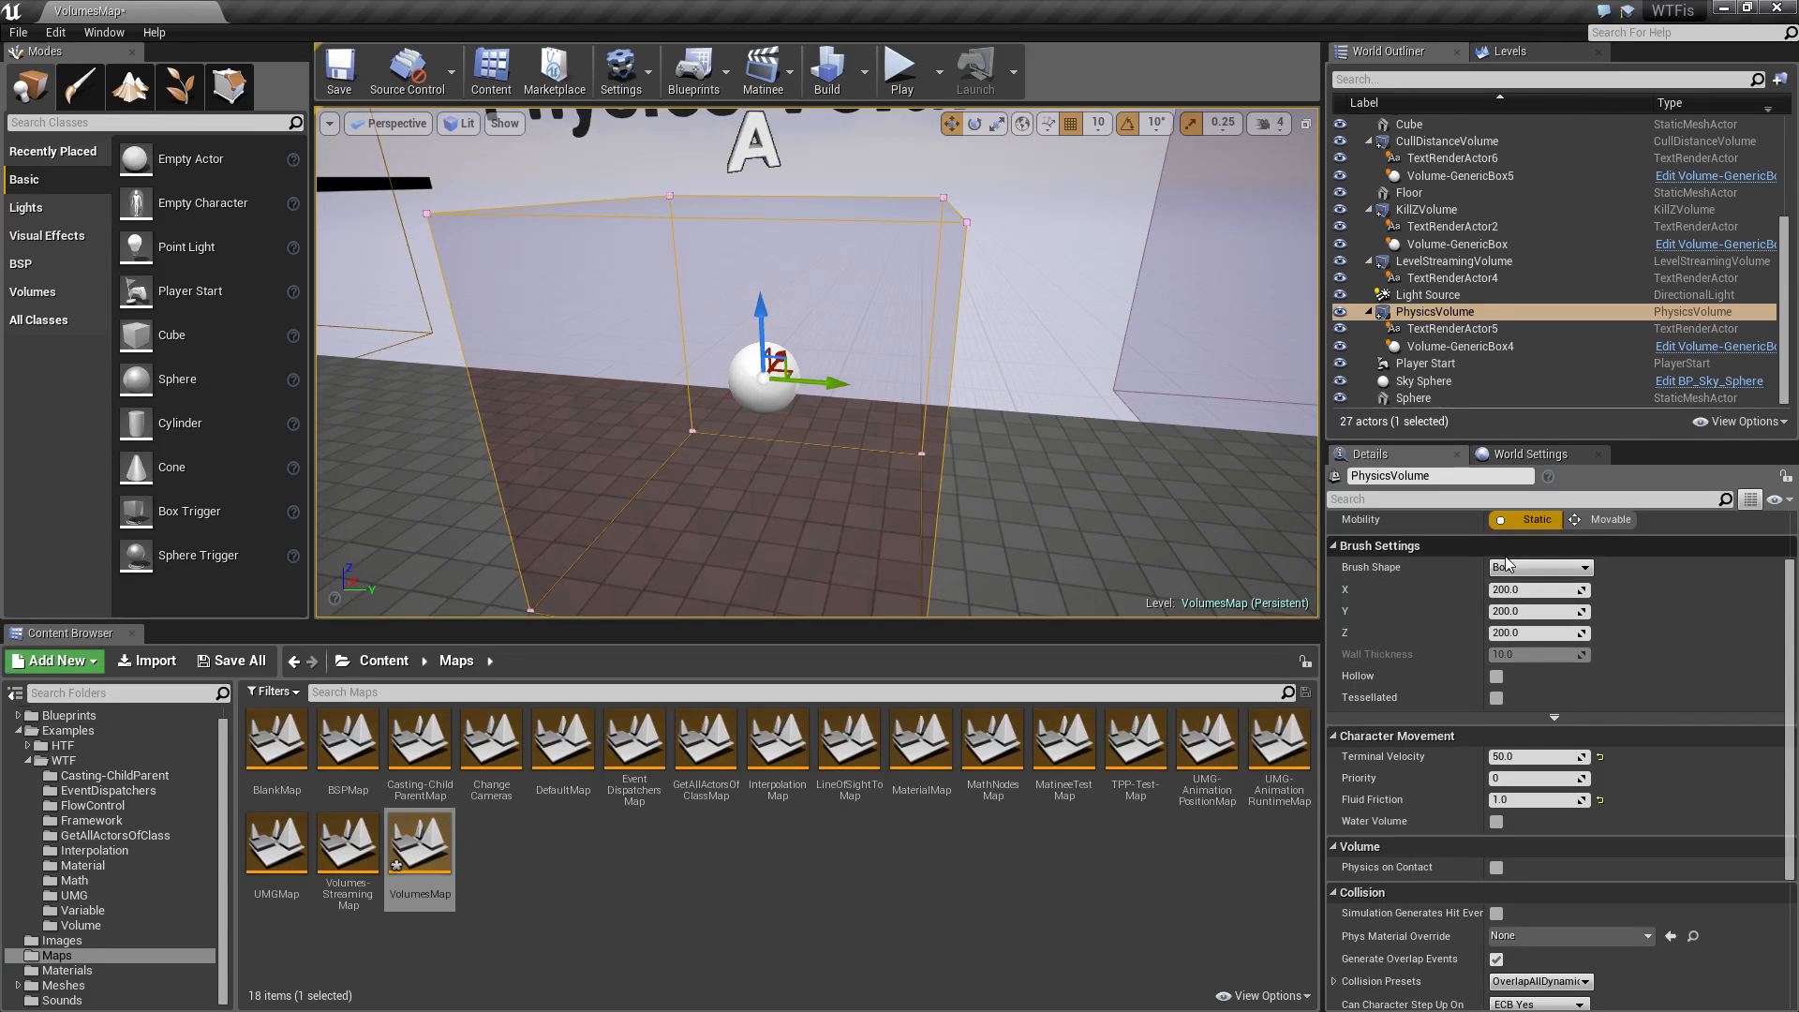
left_click(1593, 566)
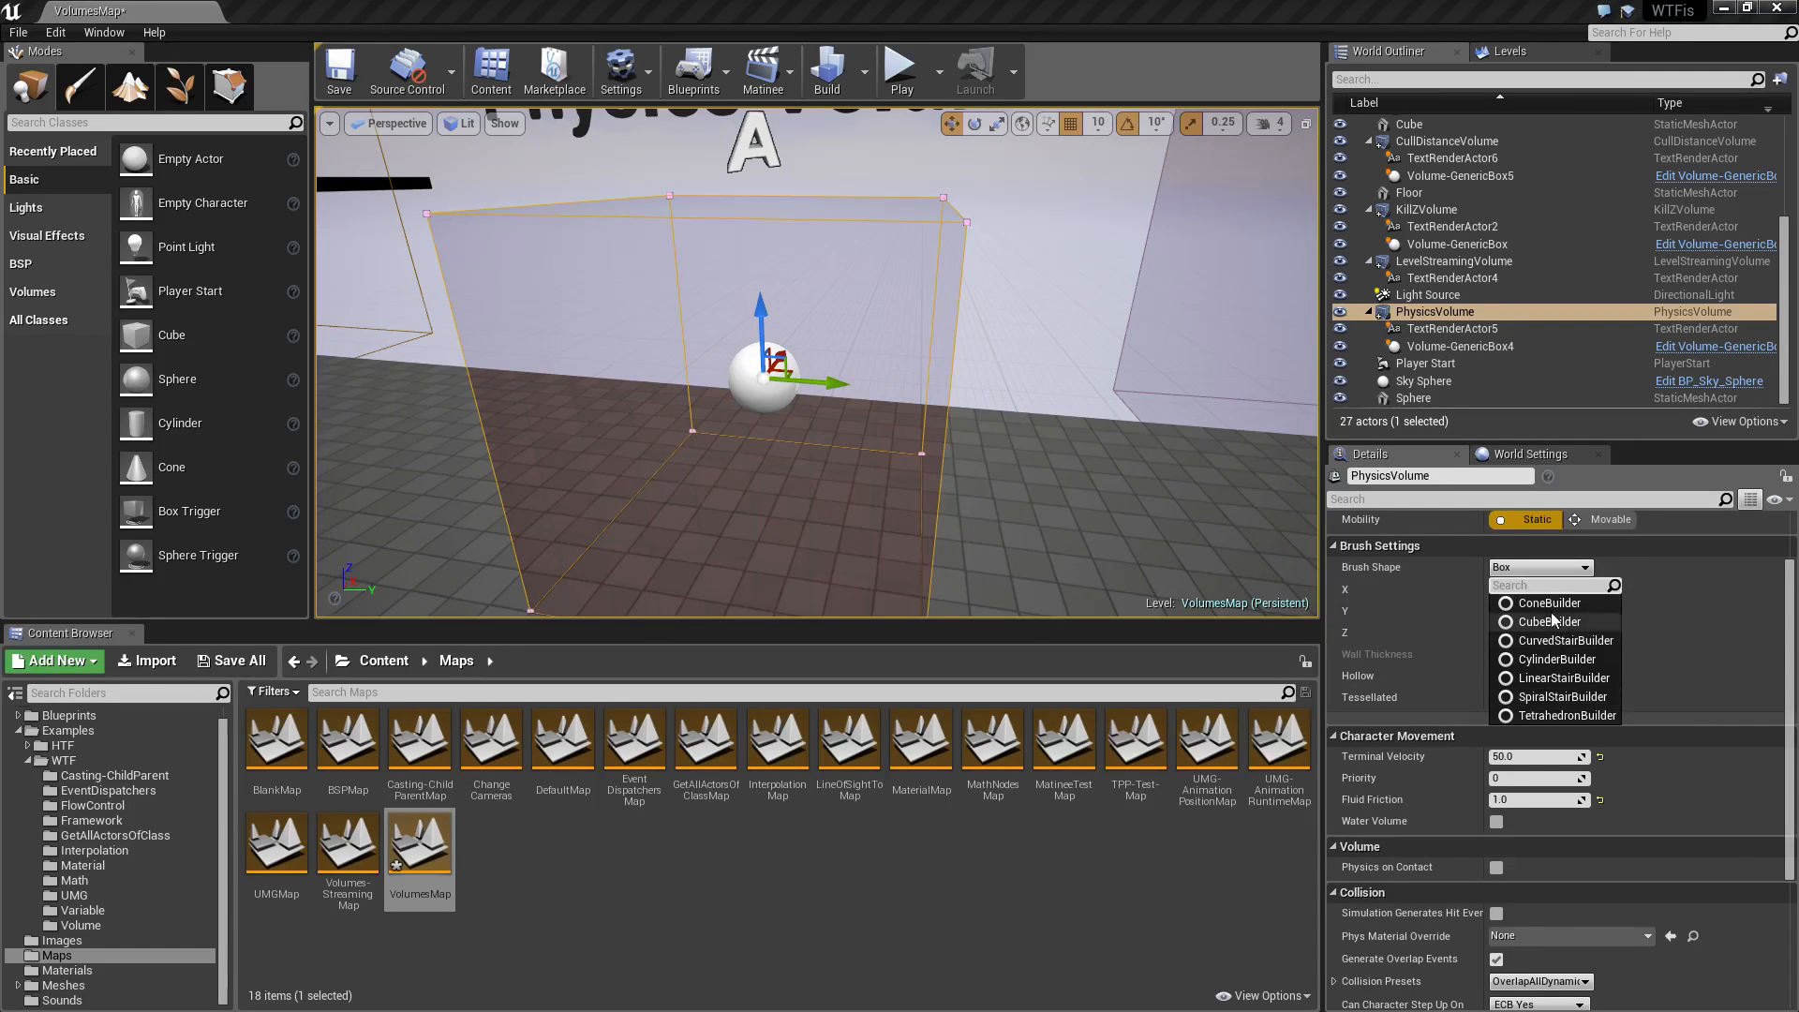
left_click(1550, 620)
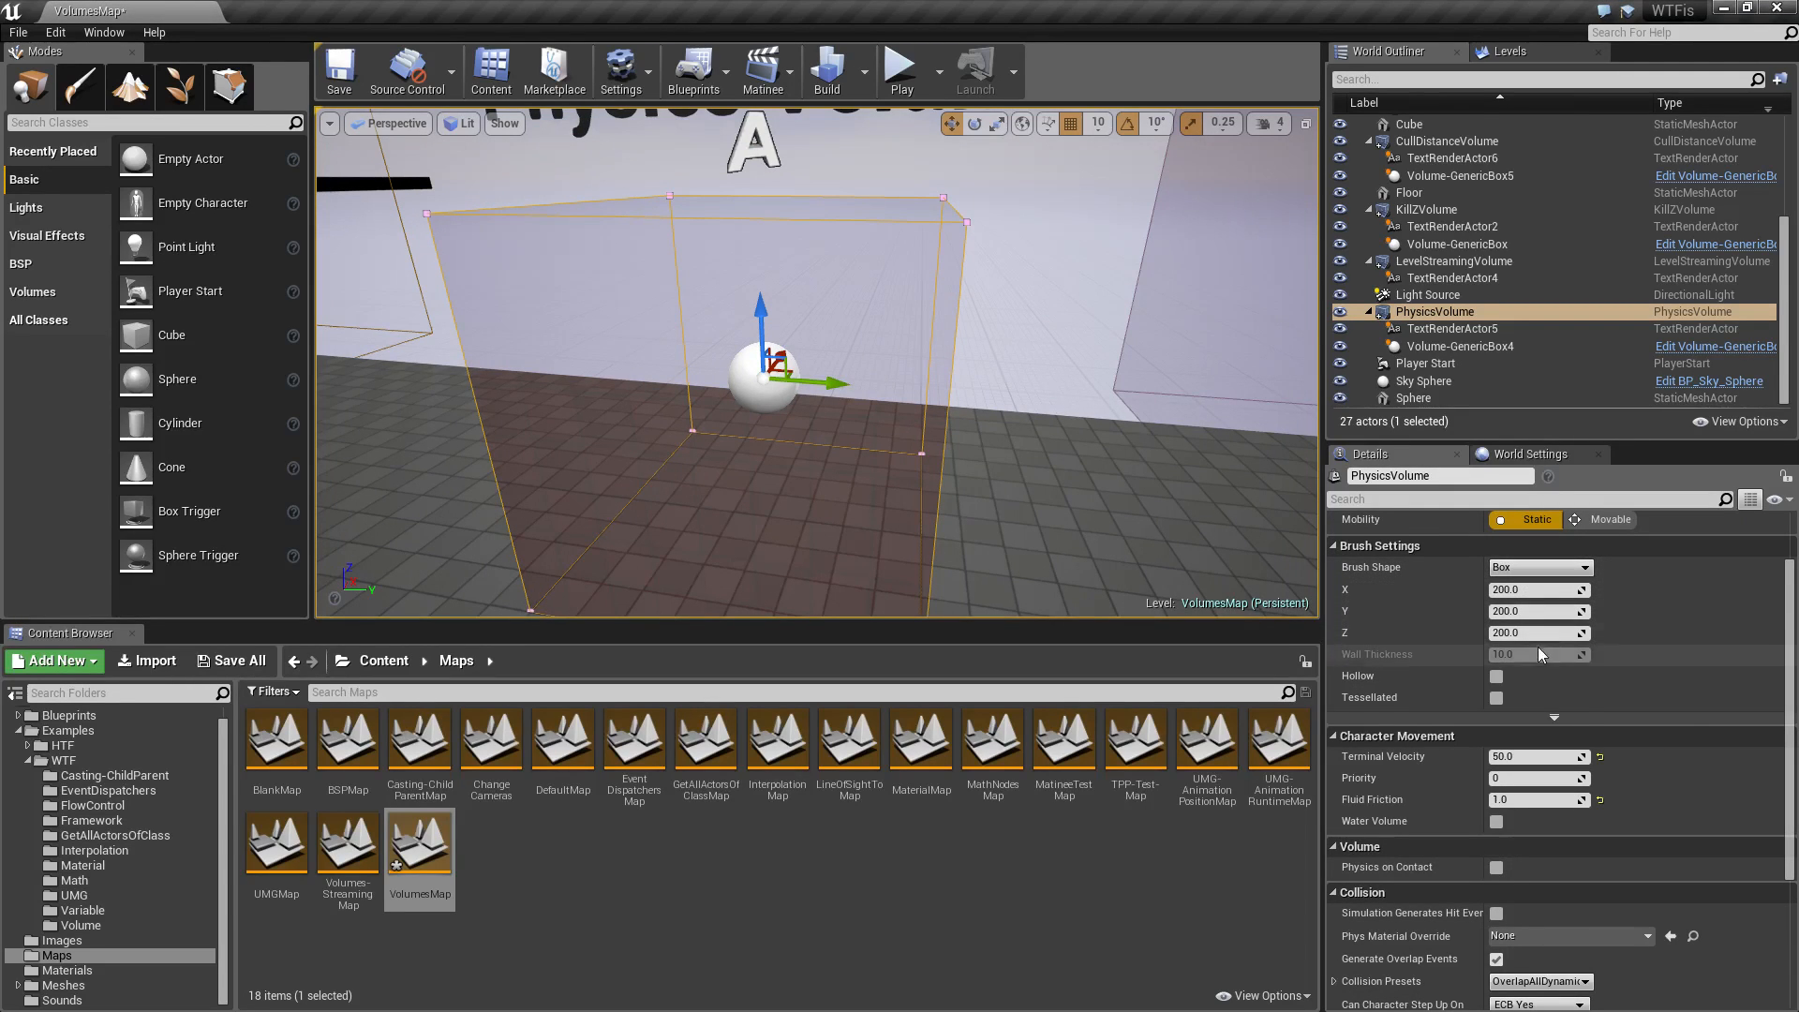
scroll("down", 3)
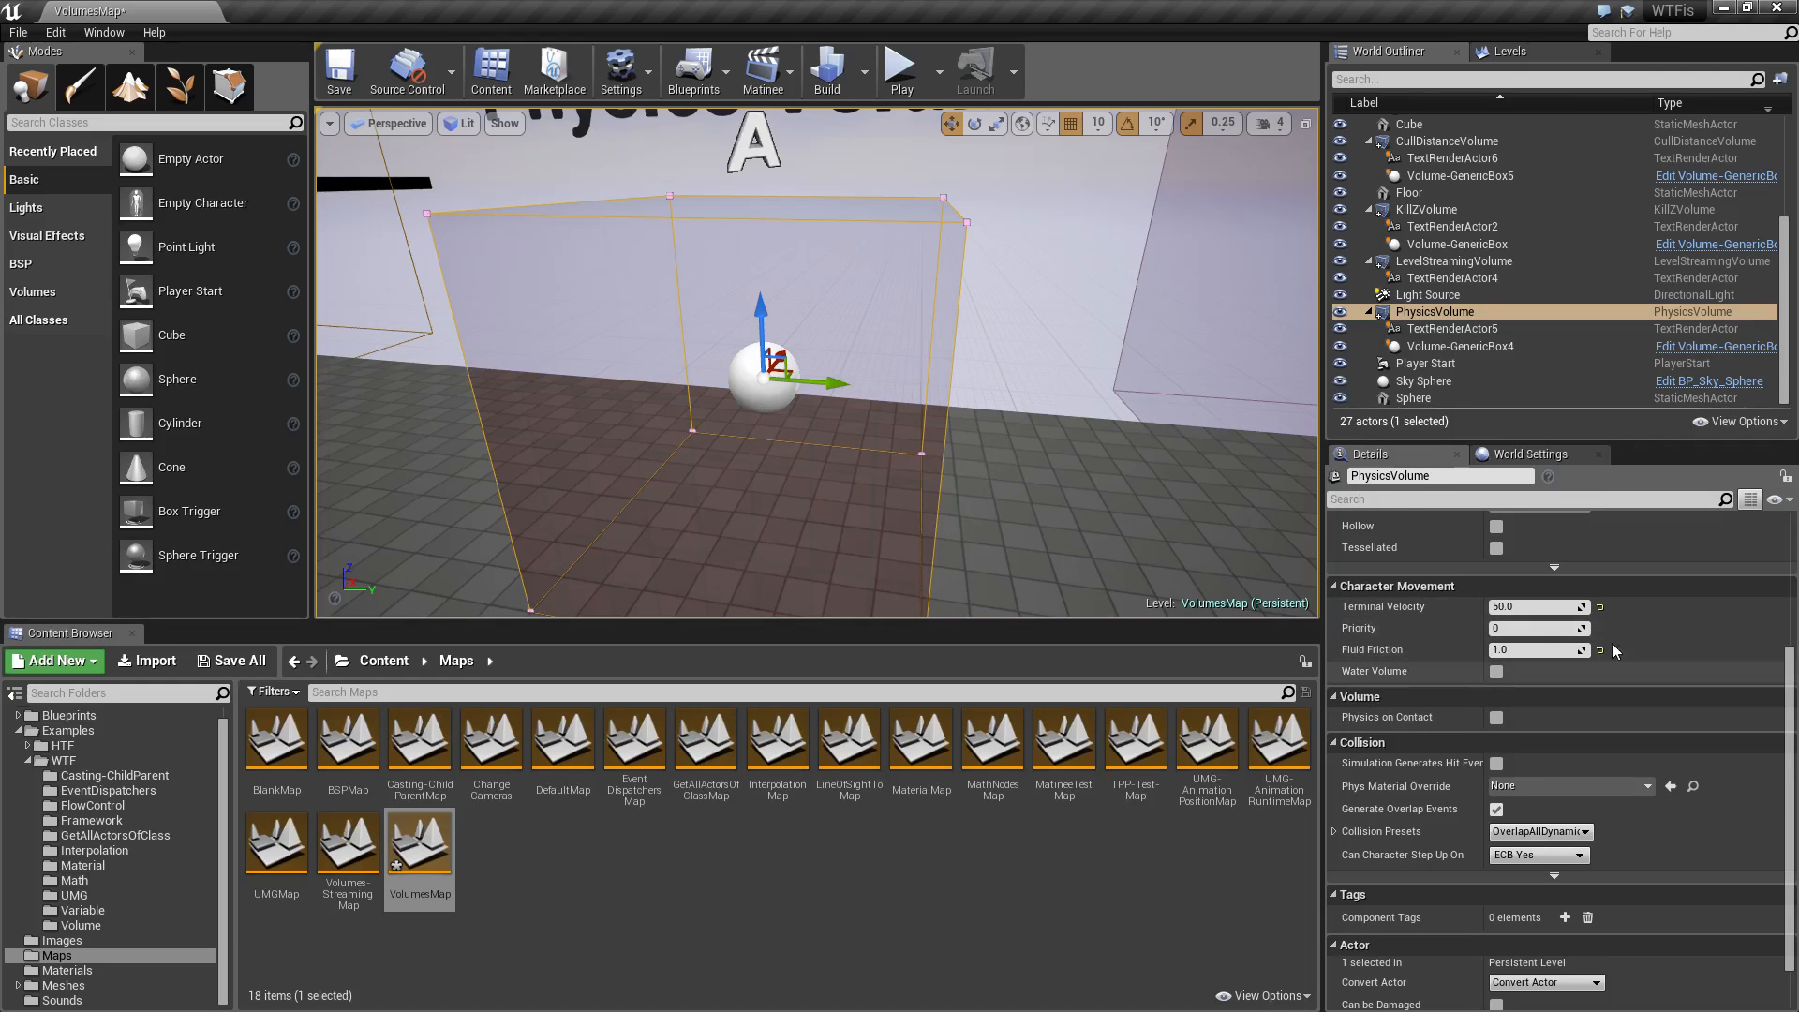
mouse_move(1537, 650)
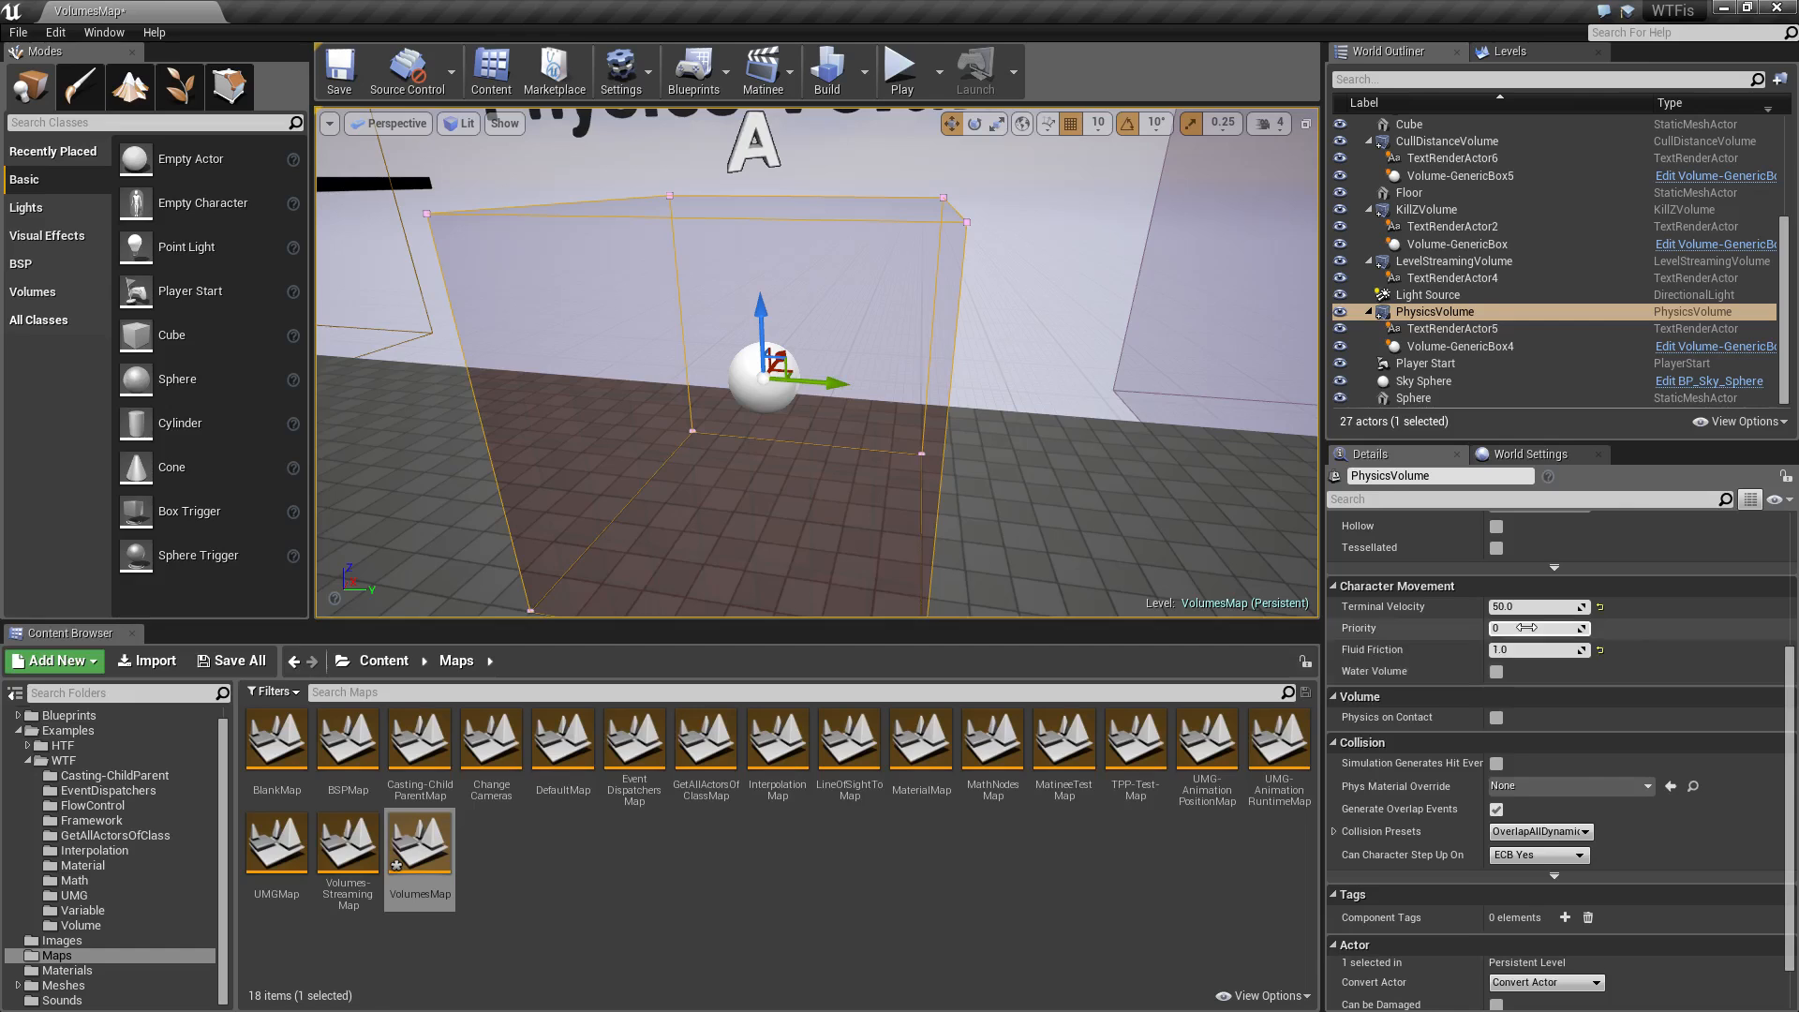
mouse_move(1537, 606)
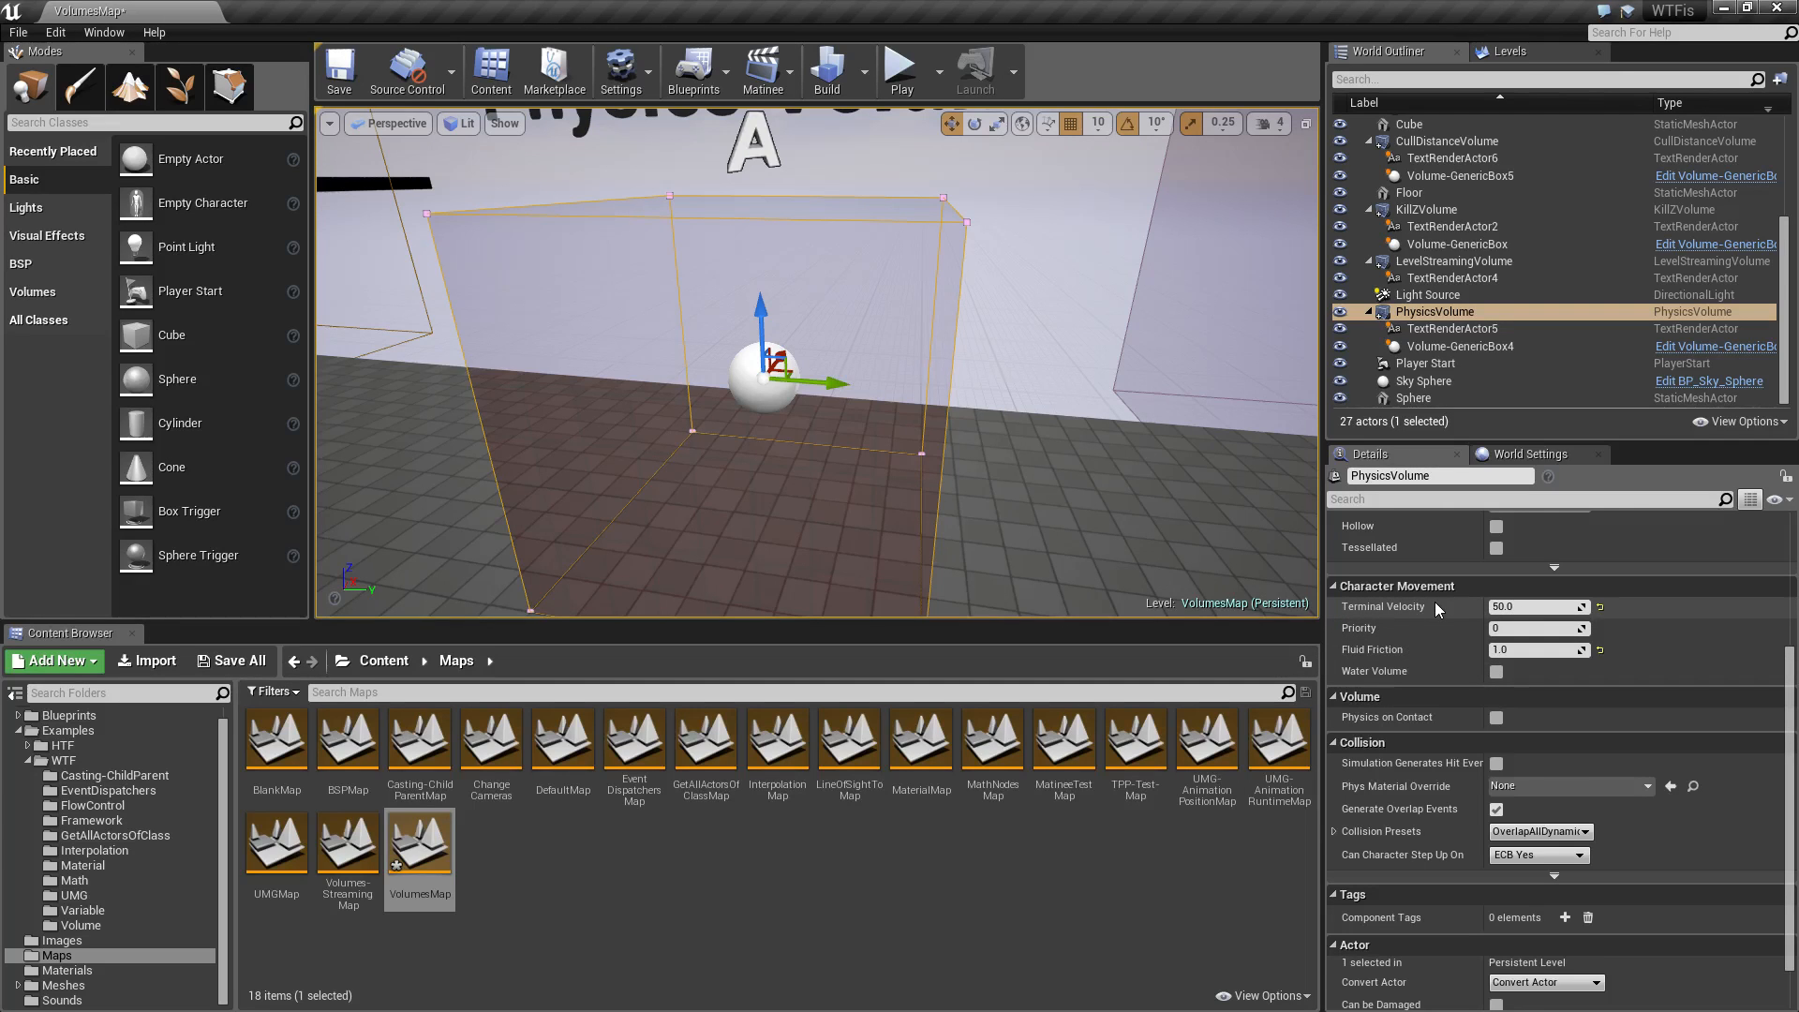
Step: Set the PhysicsVolume's Terminal Velocity to 4000 and start a play test
triple_click(1536, 606)
type("4000")
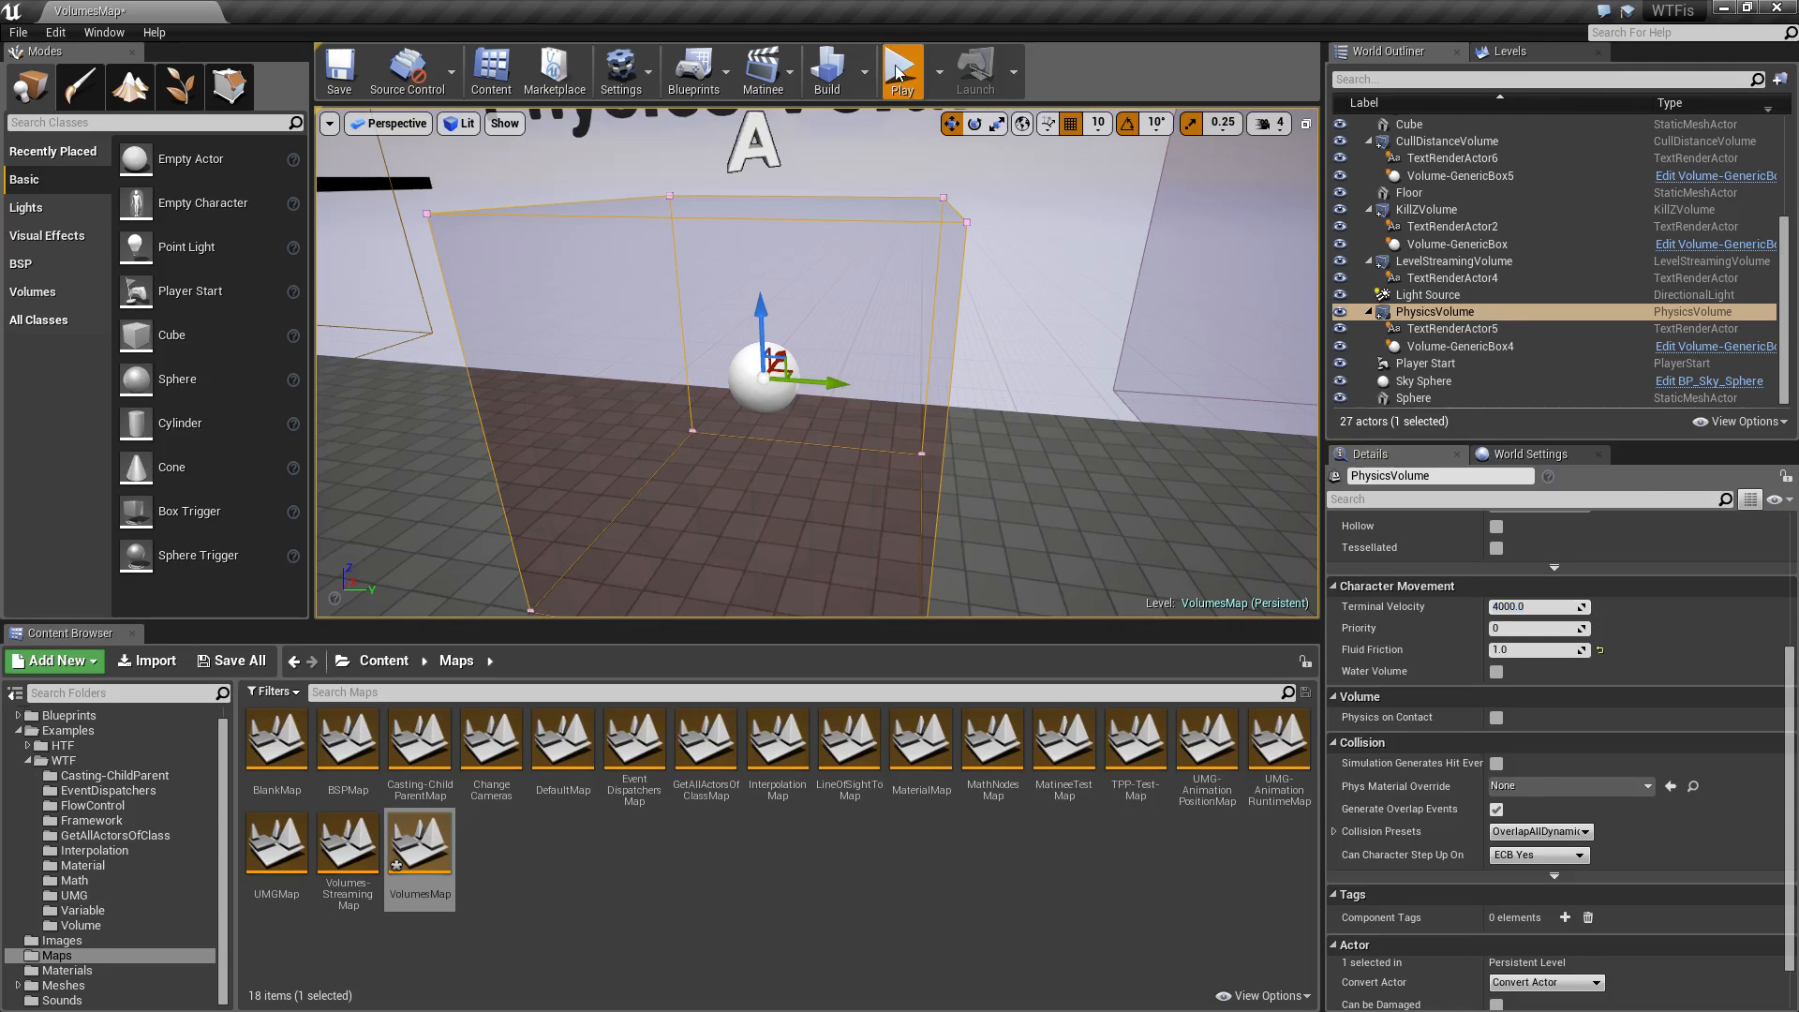
left_click(901, 69)
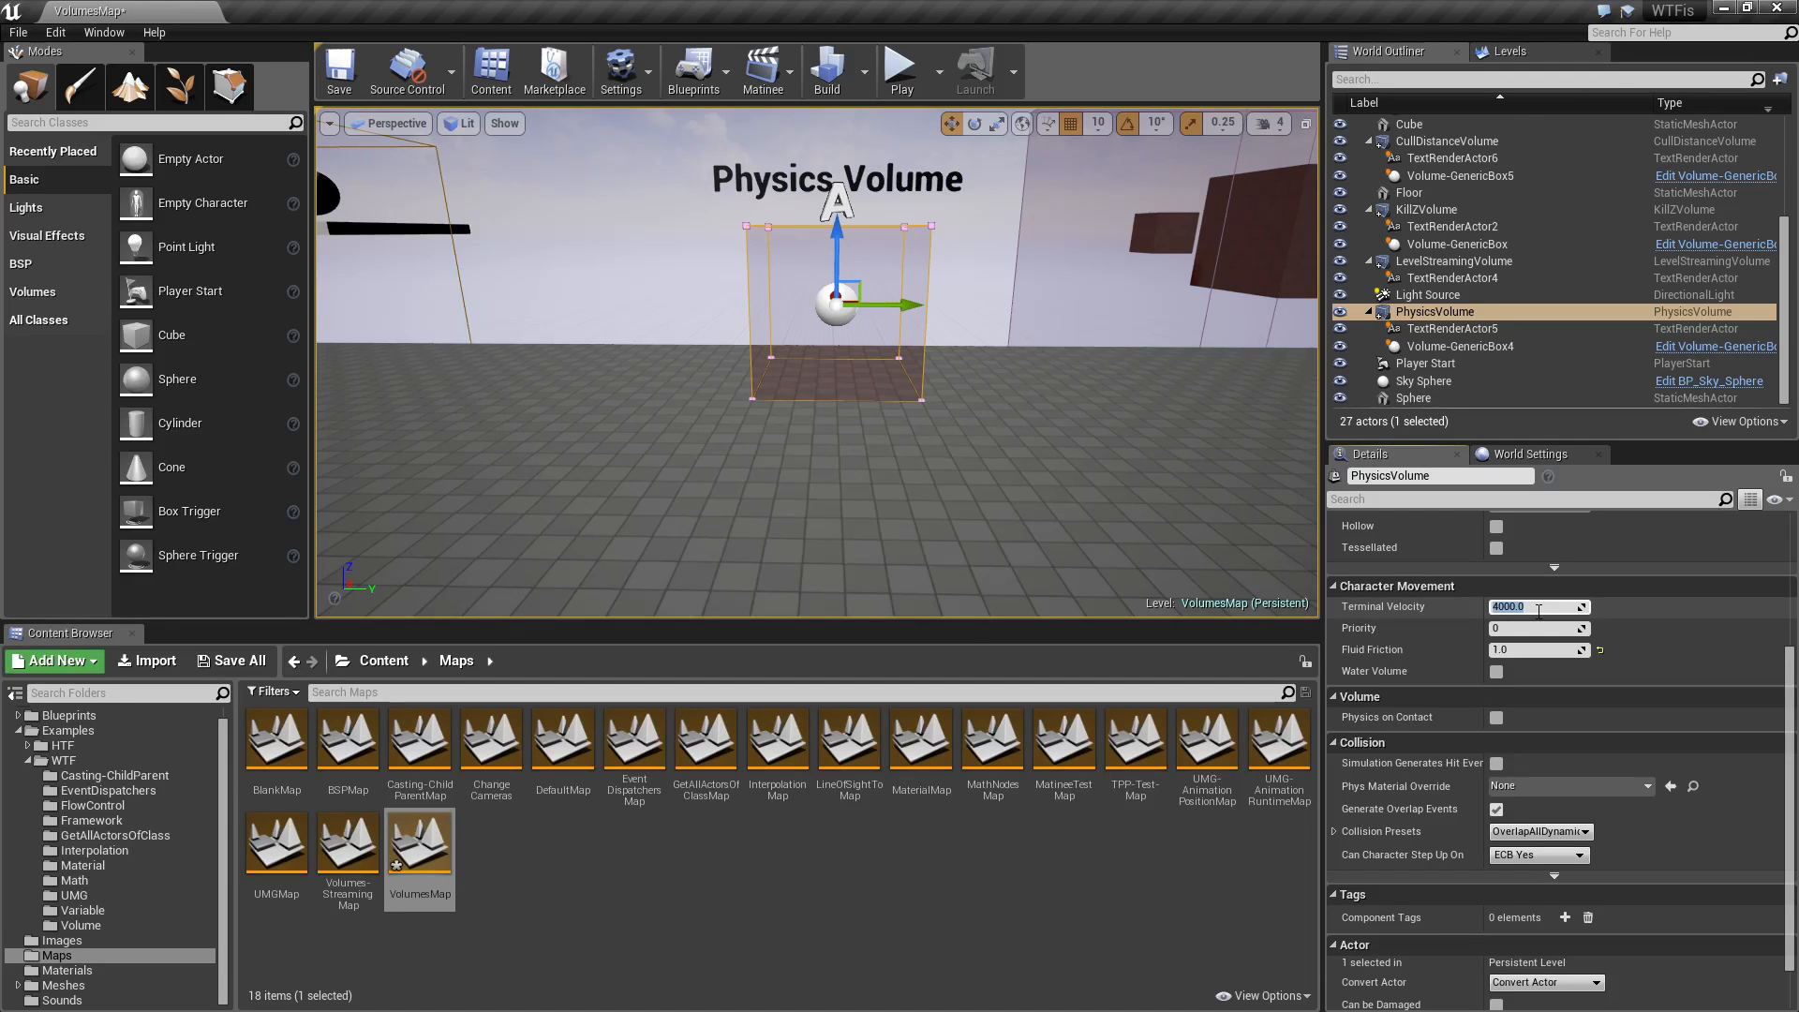
left_click(900, 64)
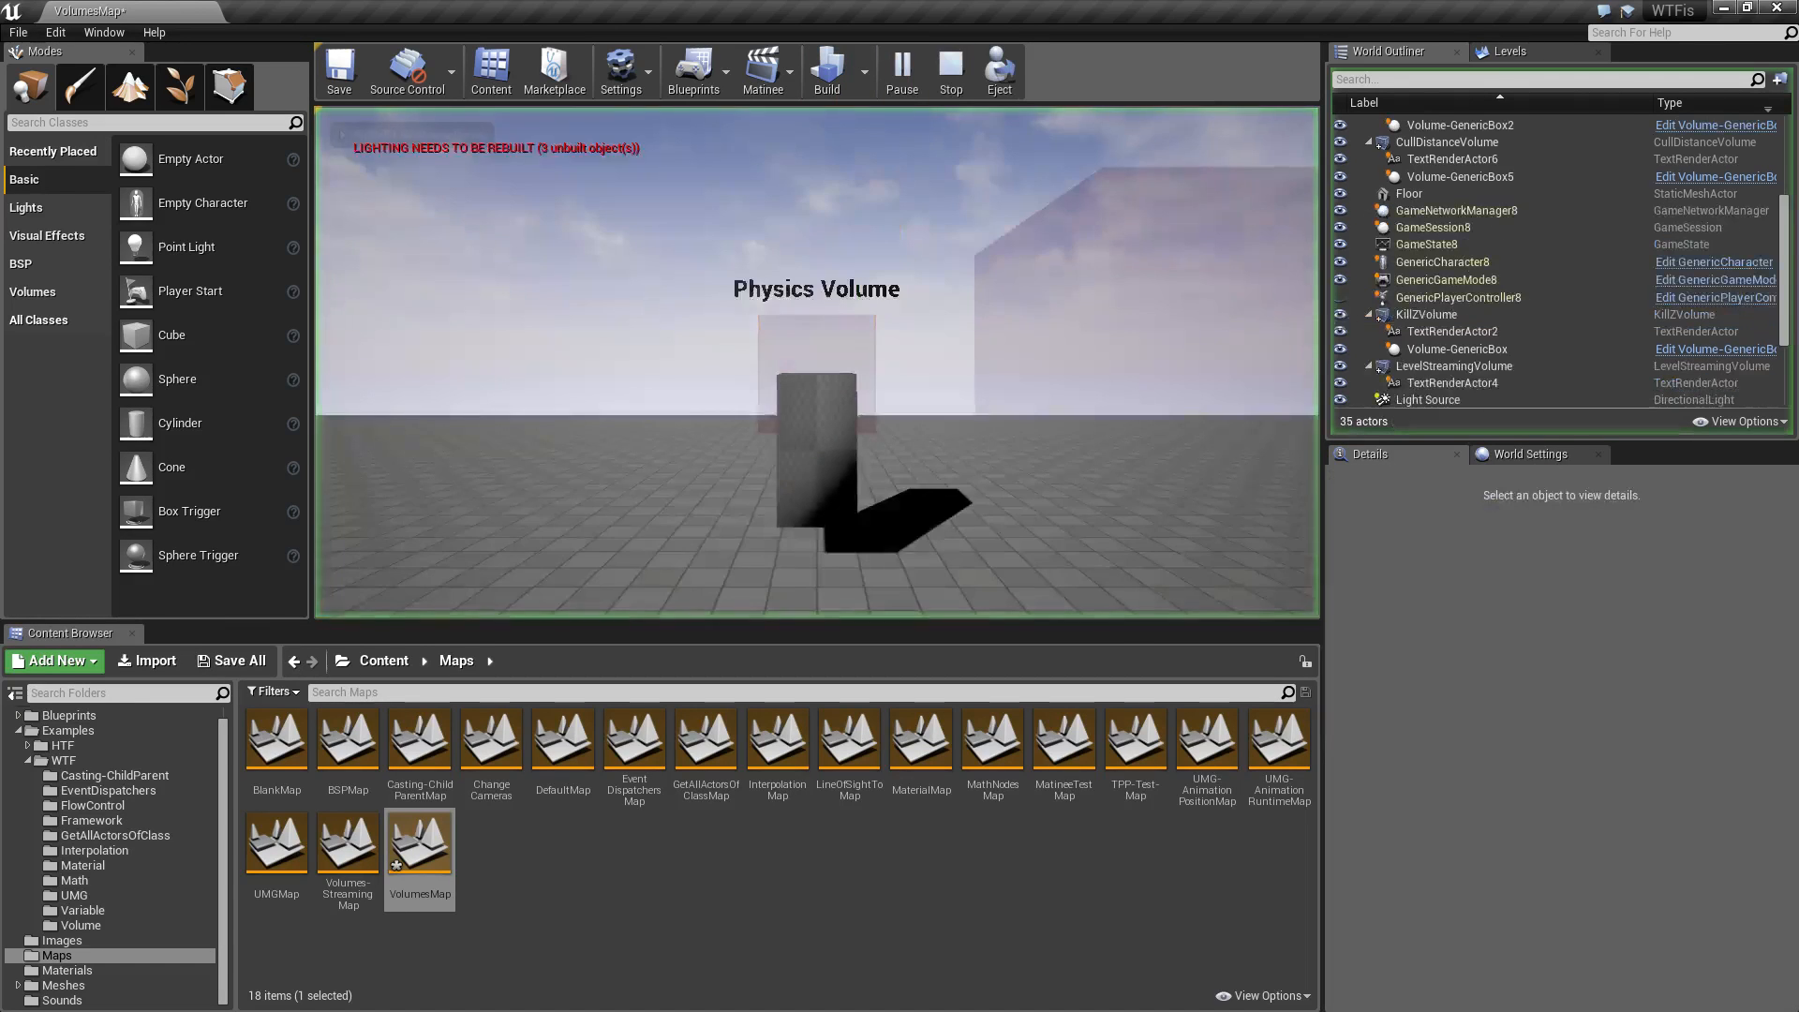
left_click(806, 358)
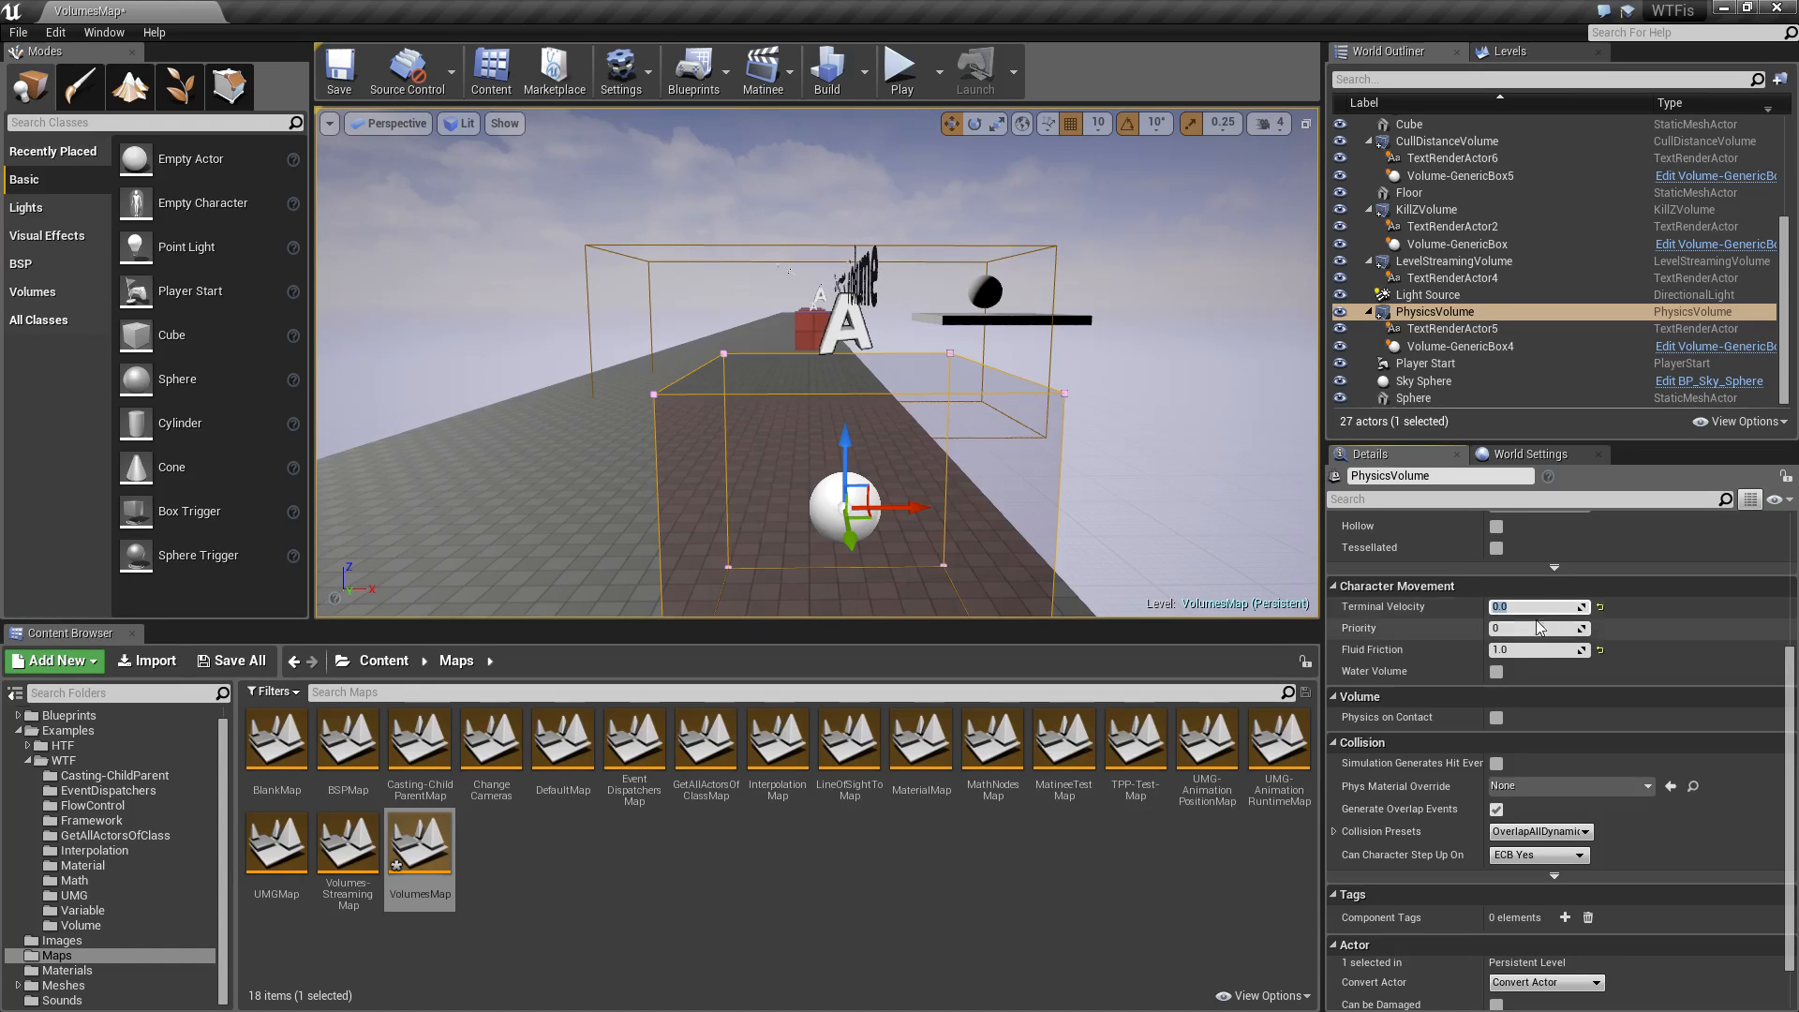
mouse_move(1537, 628)
type("4000")
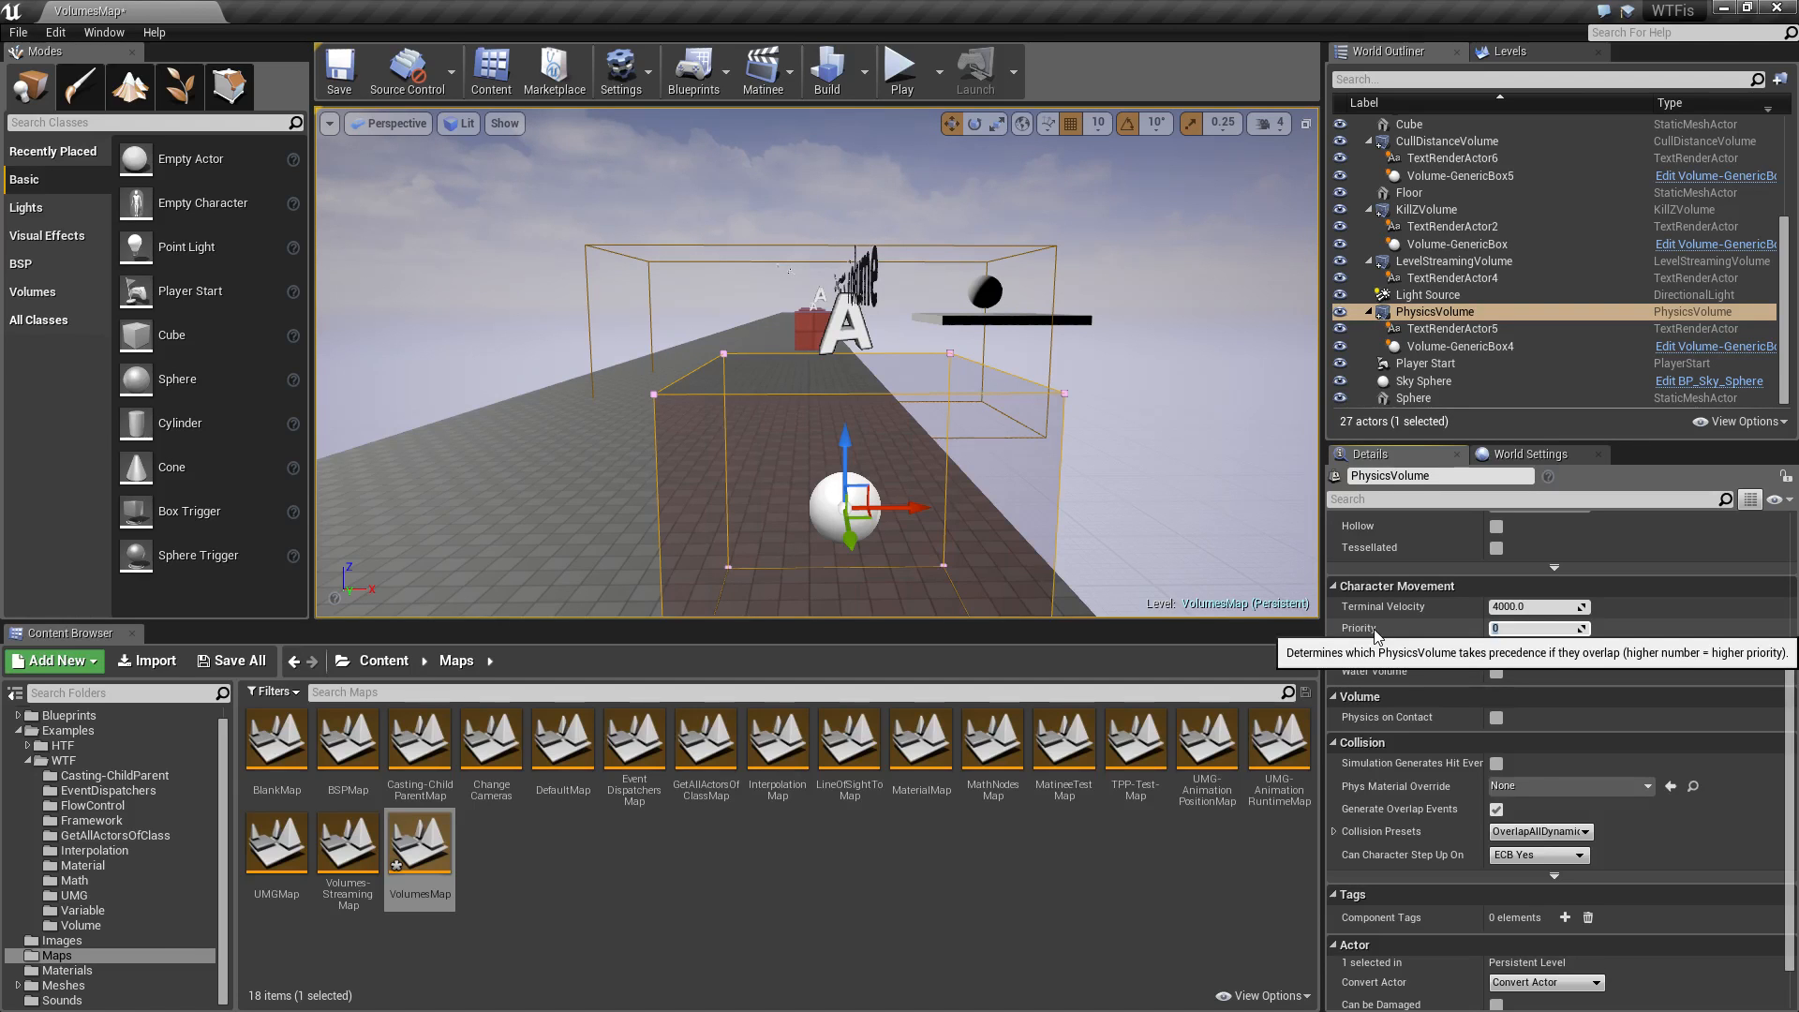
mouse_move(1091, 510)
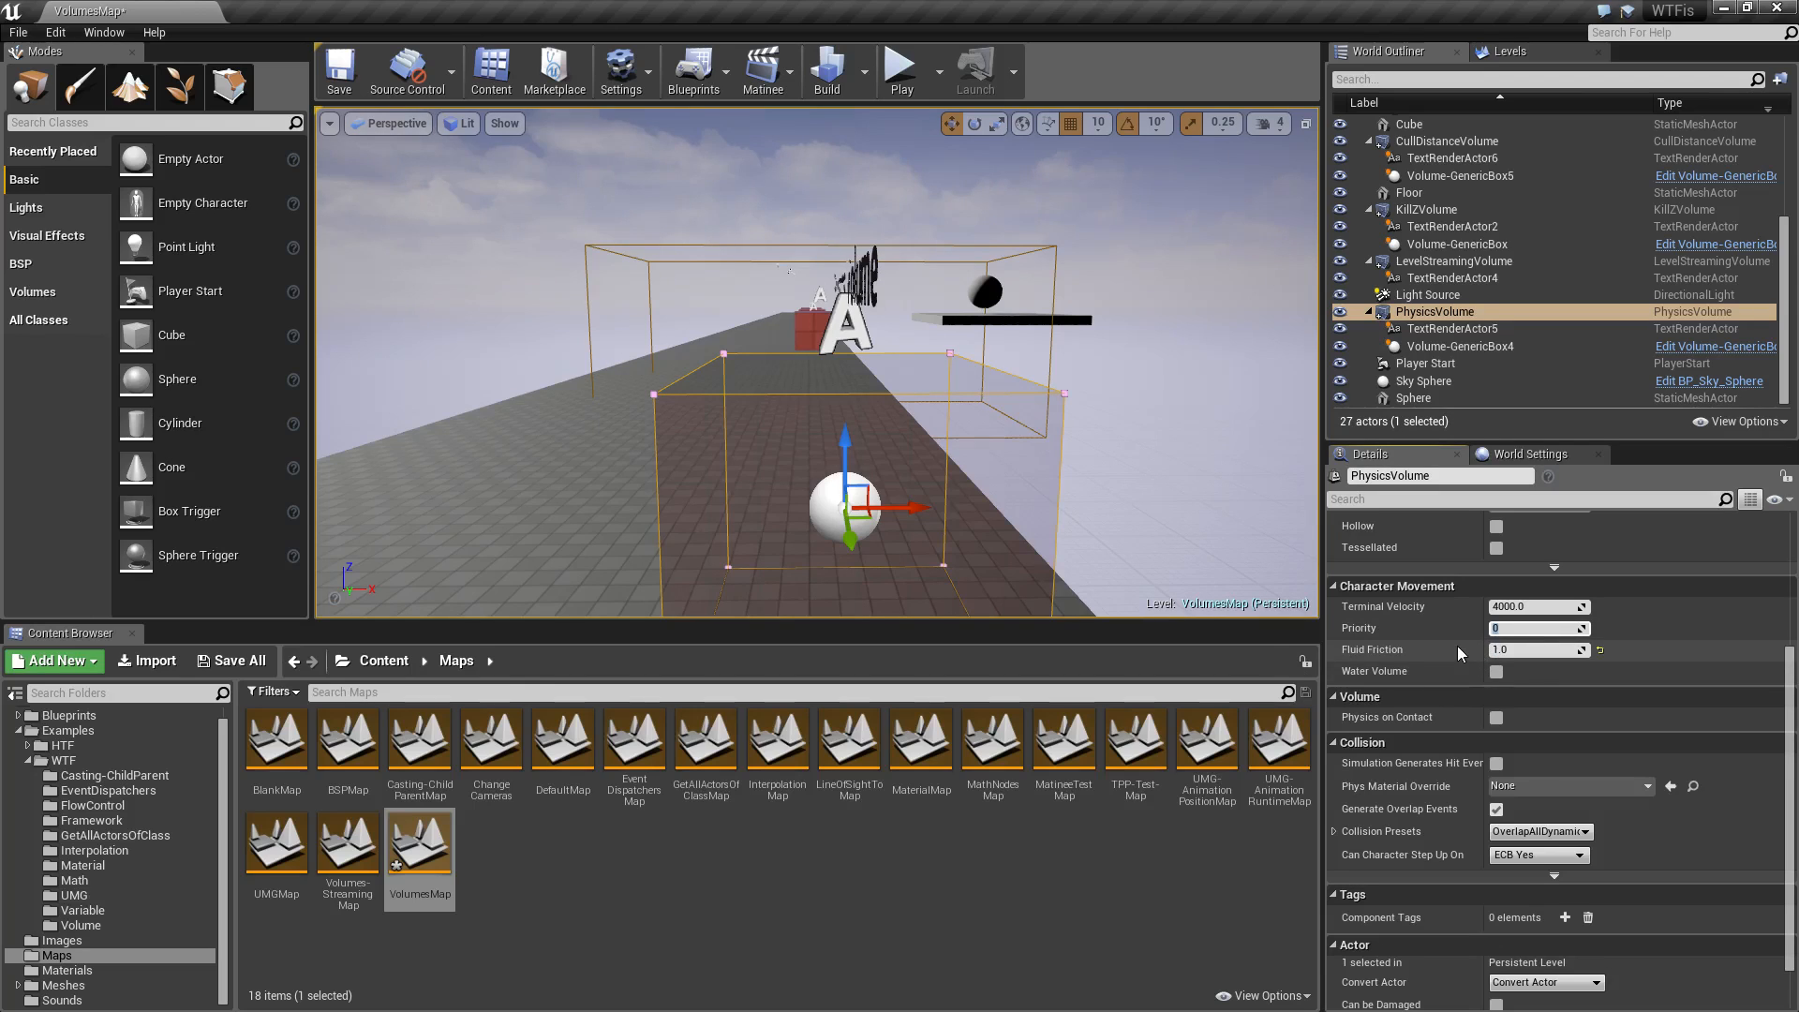
mouse_move(1368, 650)
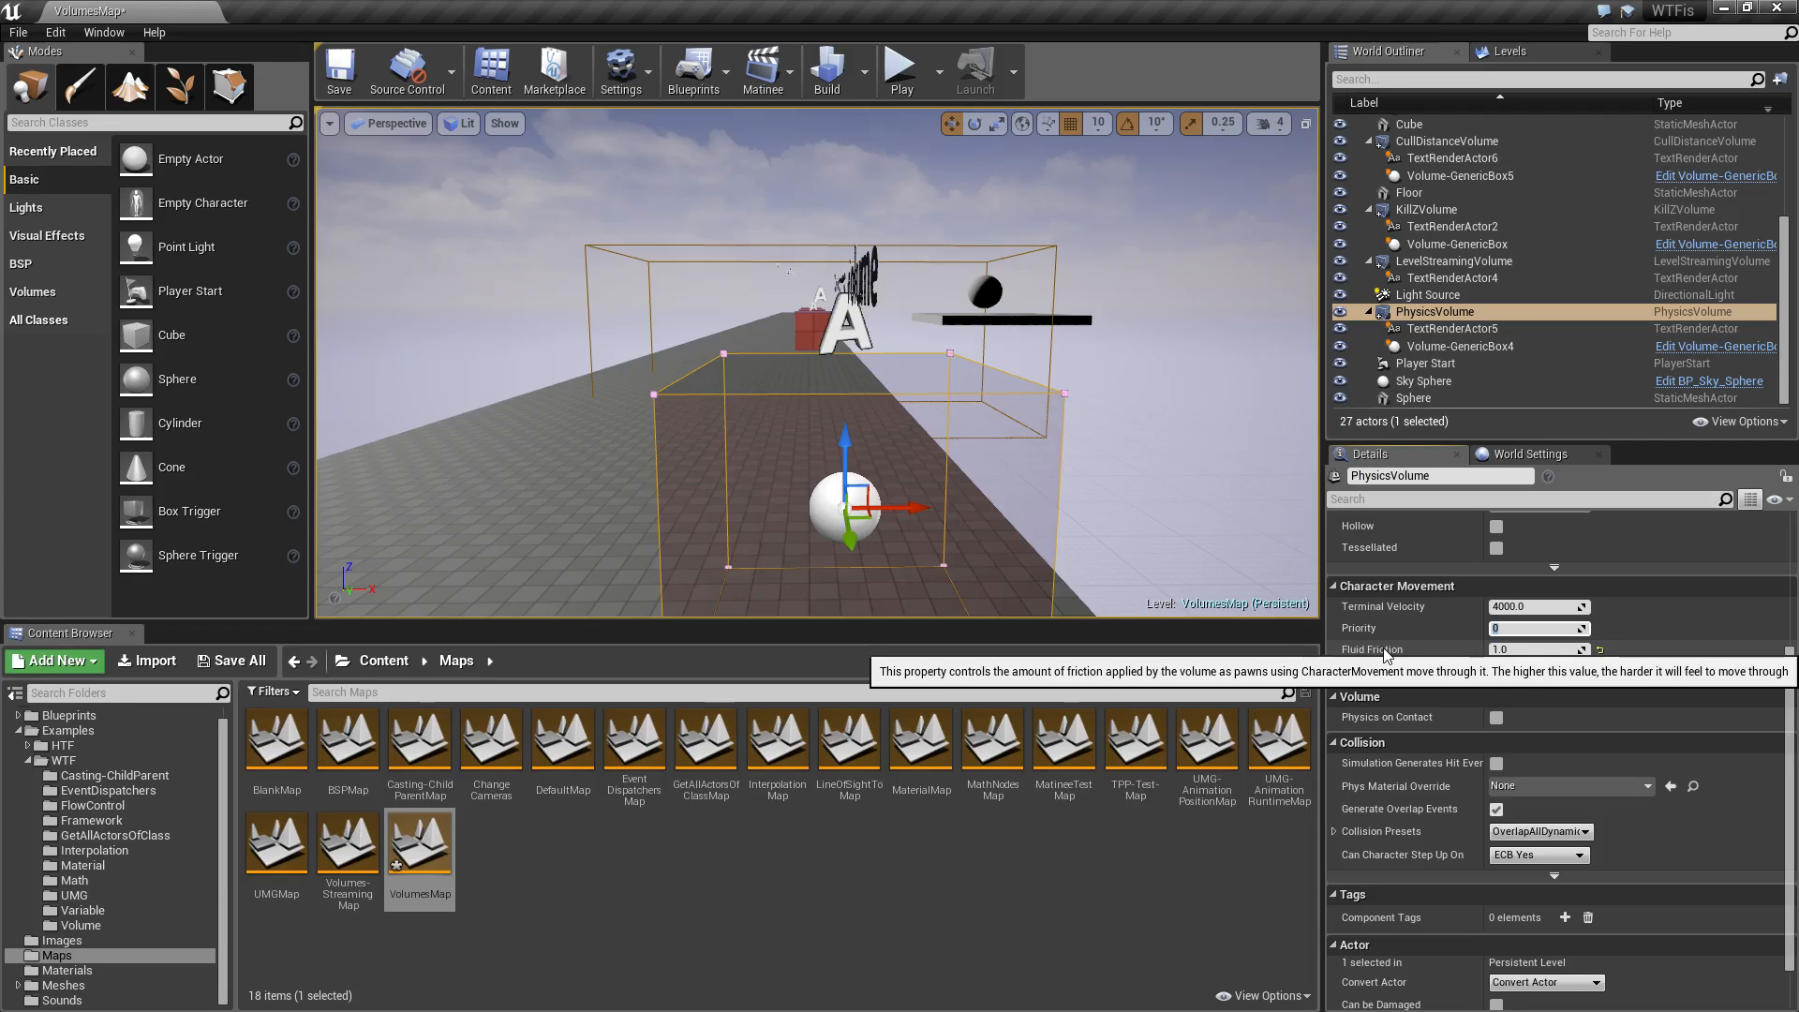
Step: Raise the Fluid Friction value and play-test the volume, then stop the session
left_click(900, 66)
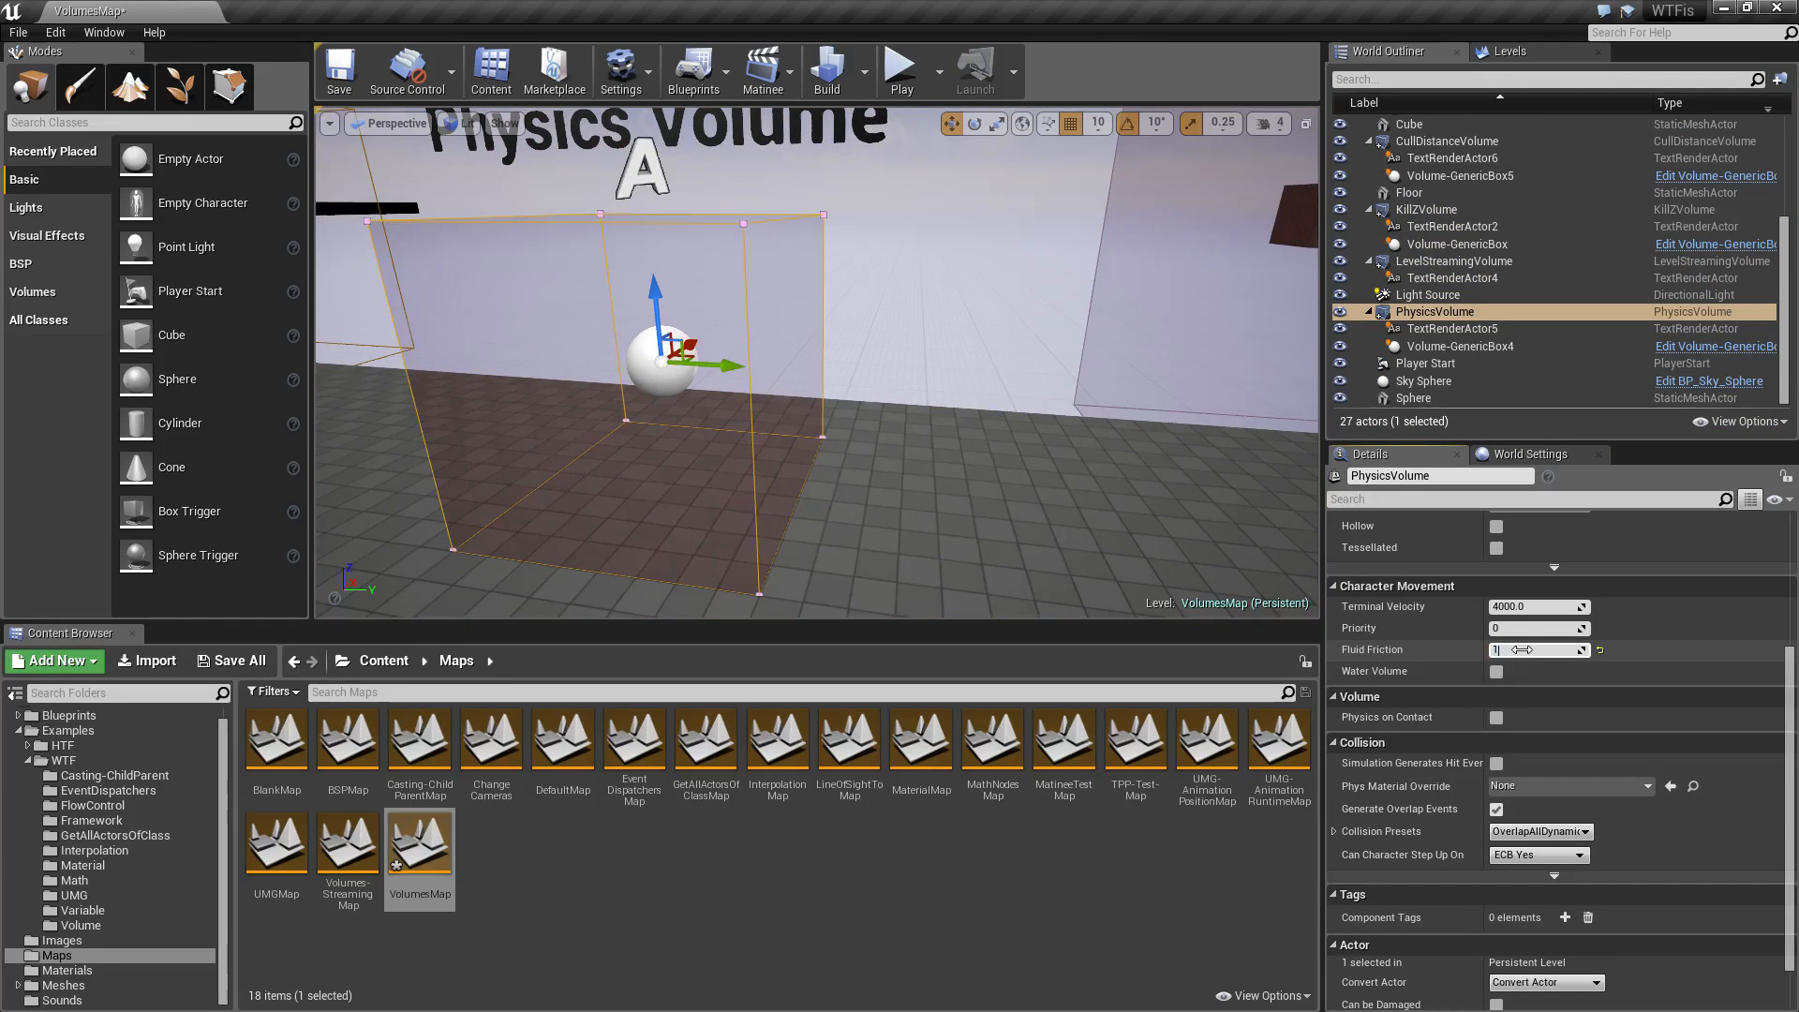
left_click(900, 68)
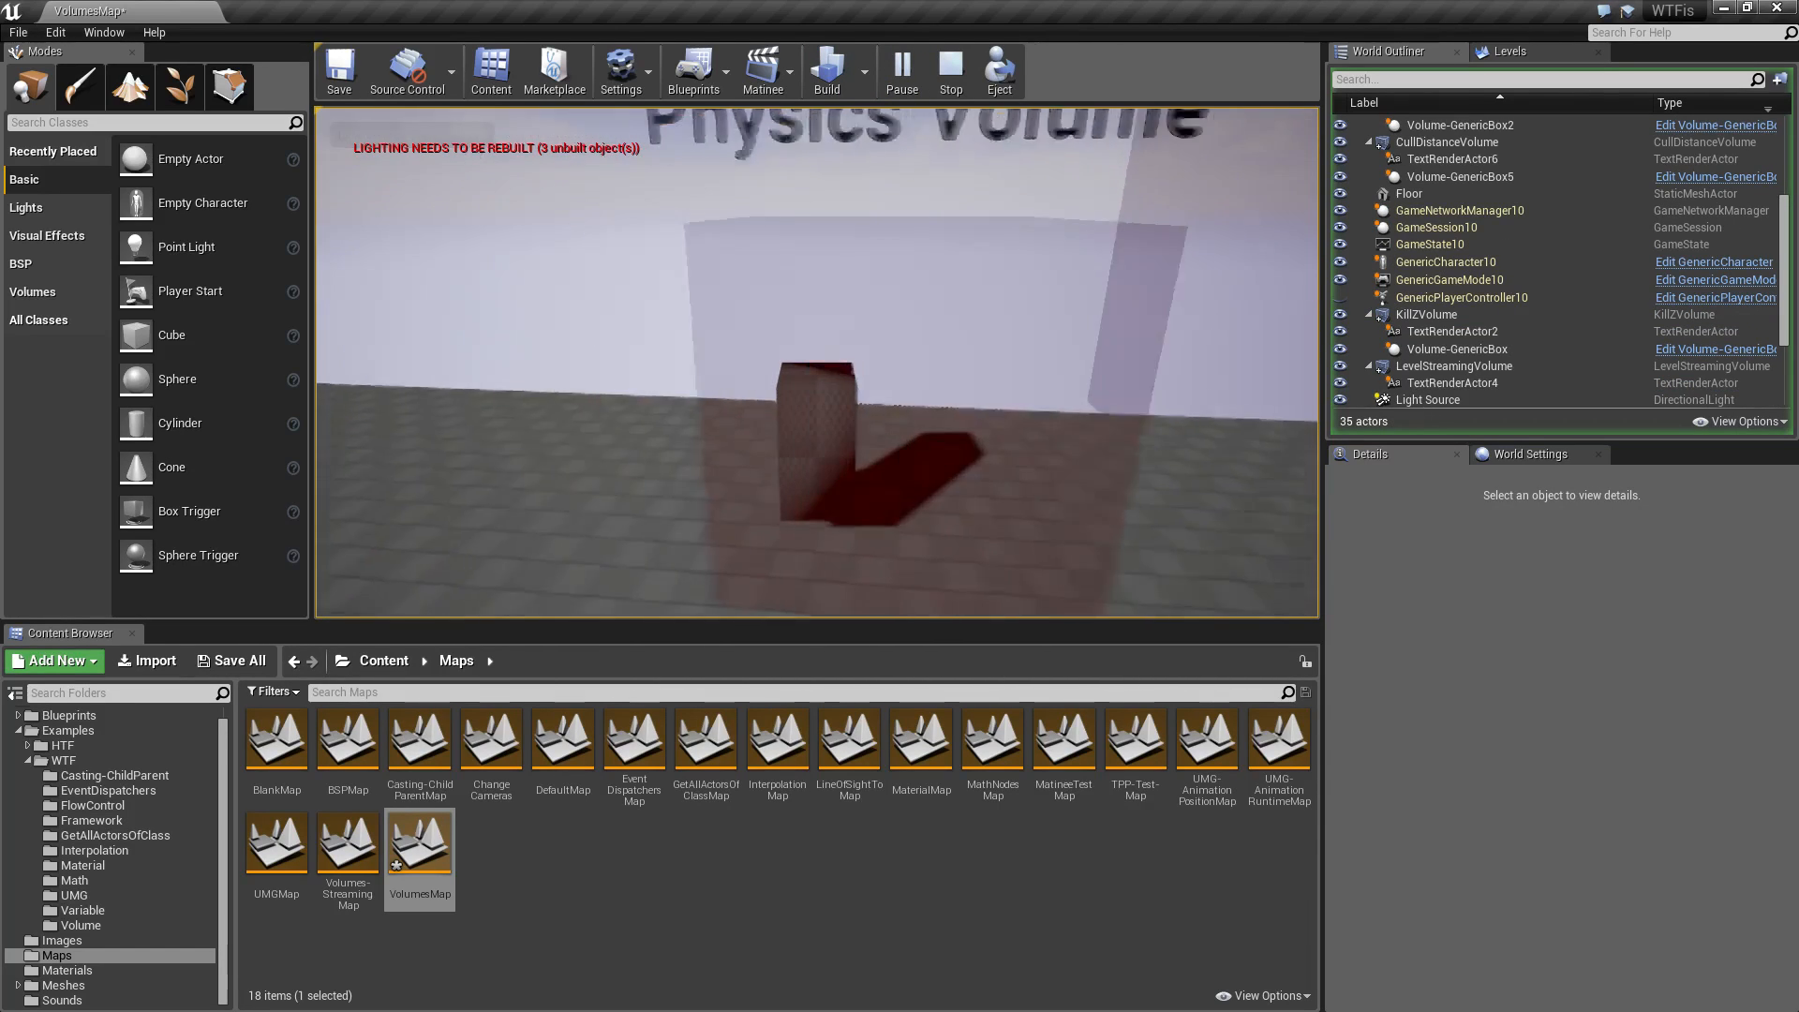
left_click(948, 70)
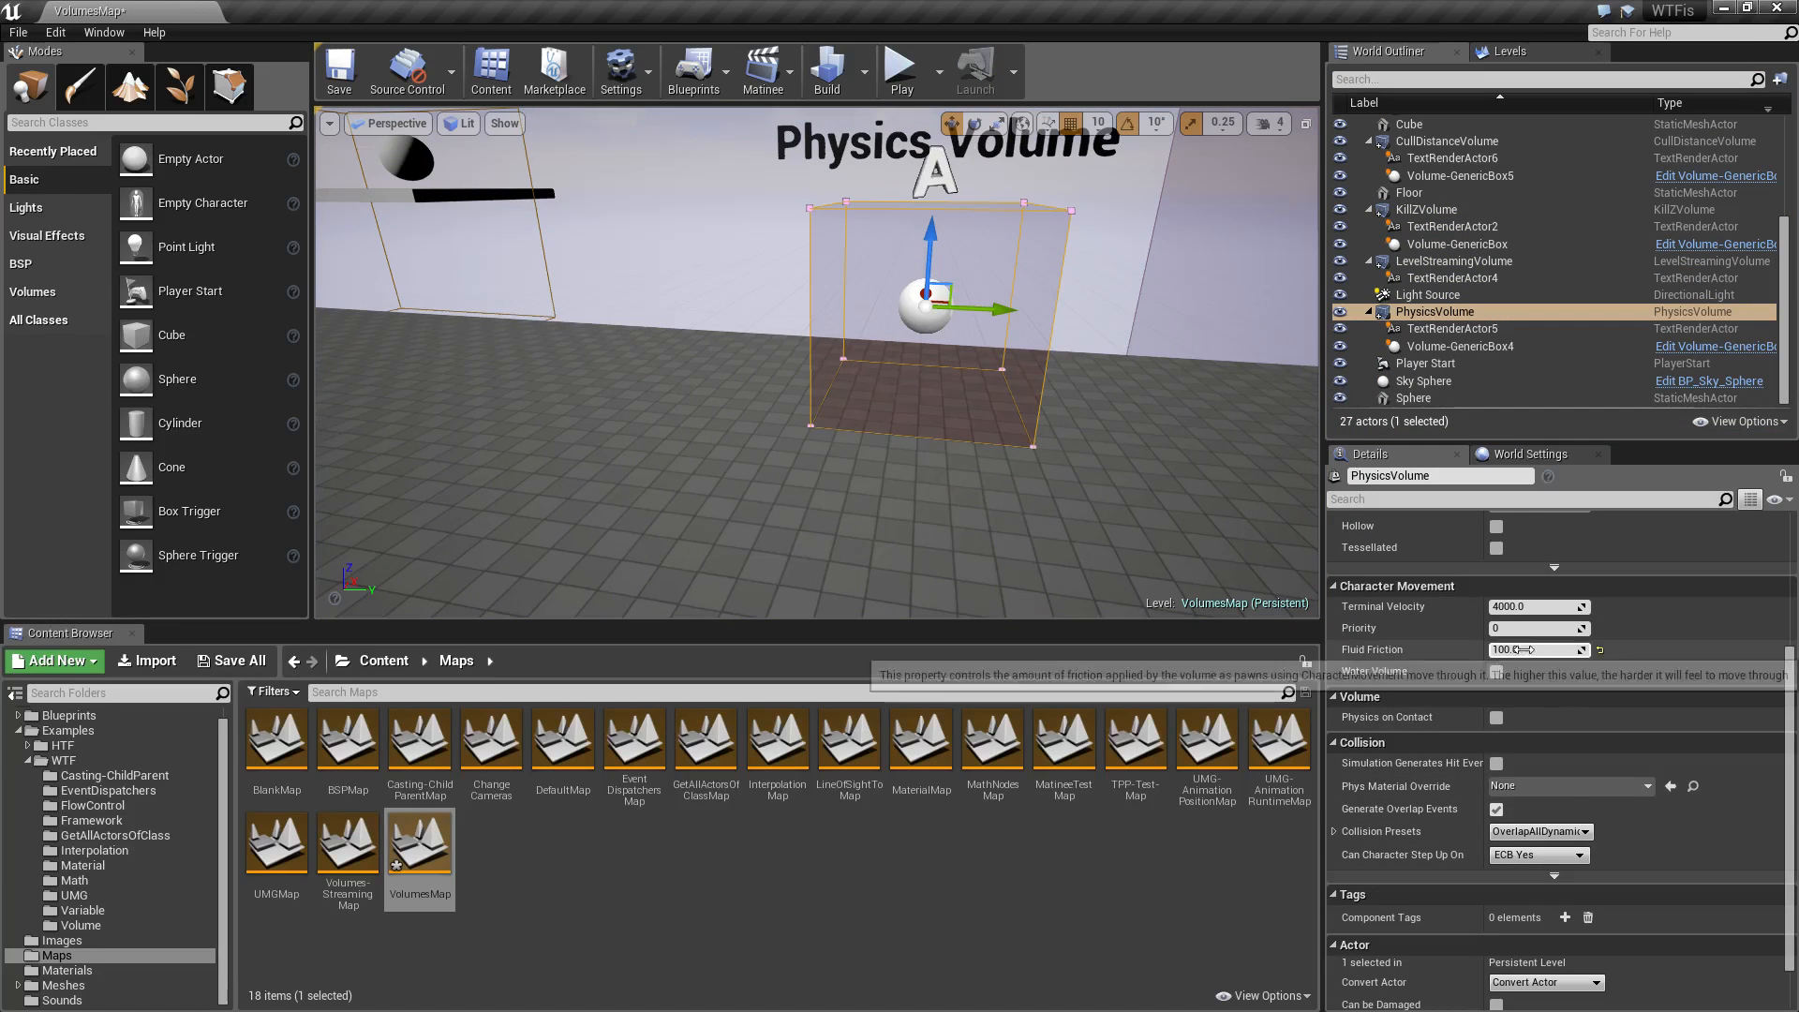
mouse_move(1537, 648)
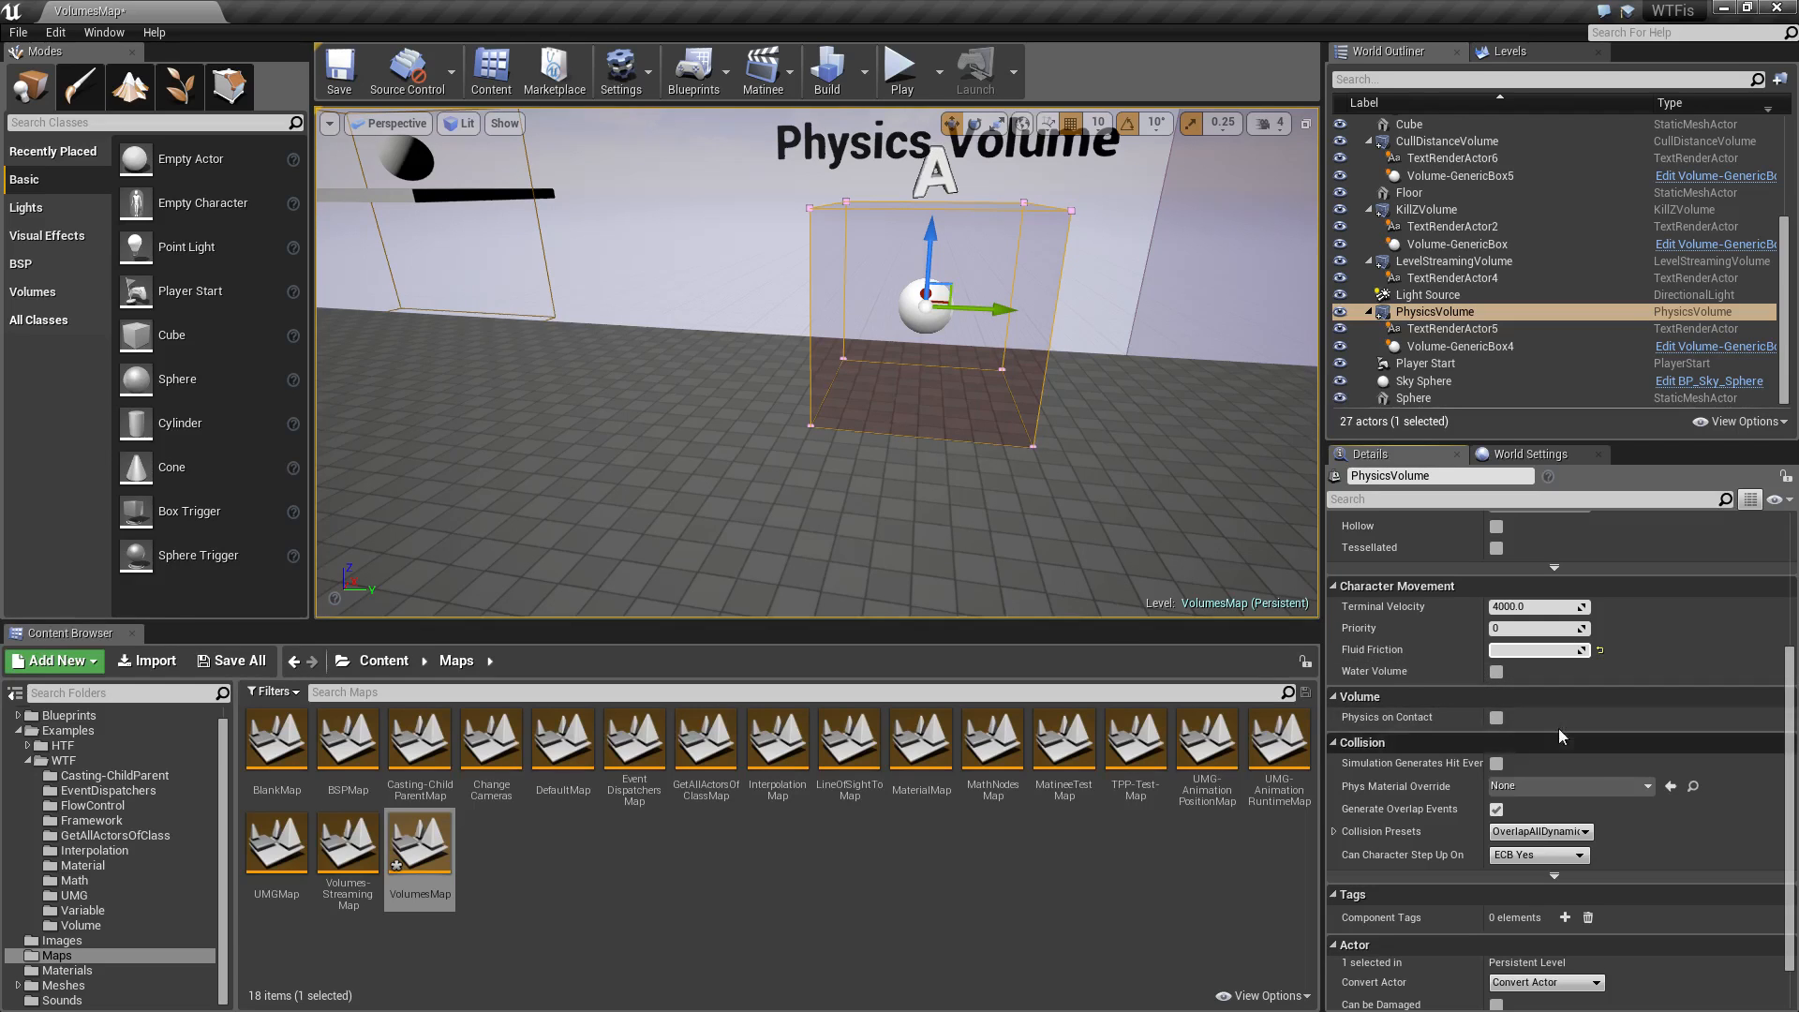
mouse_move(1497, 682)
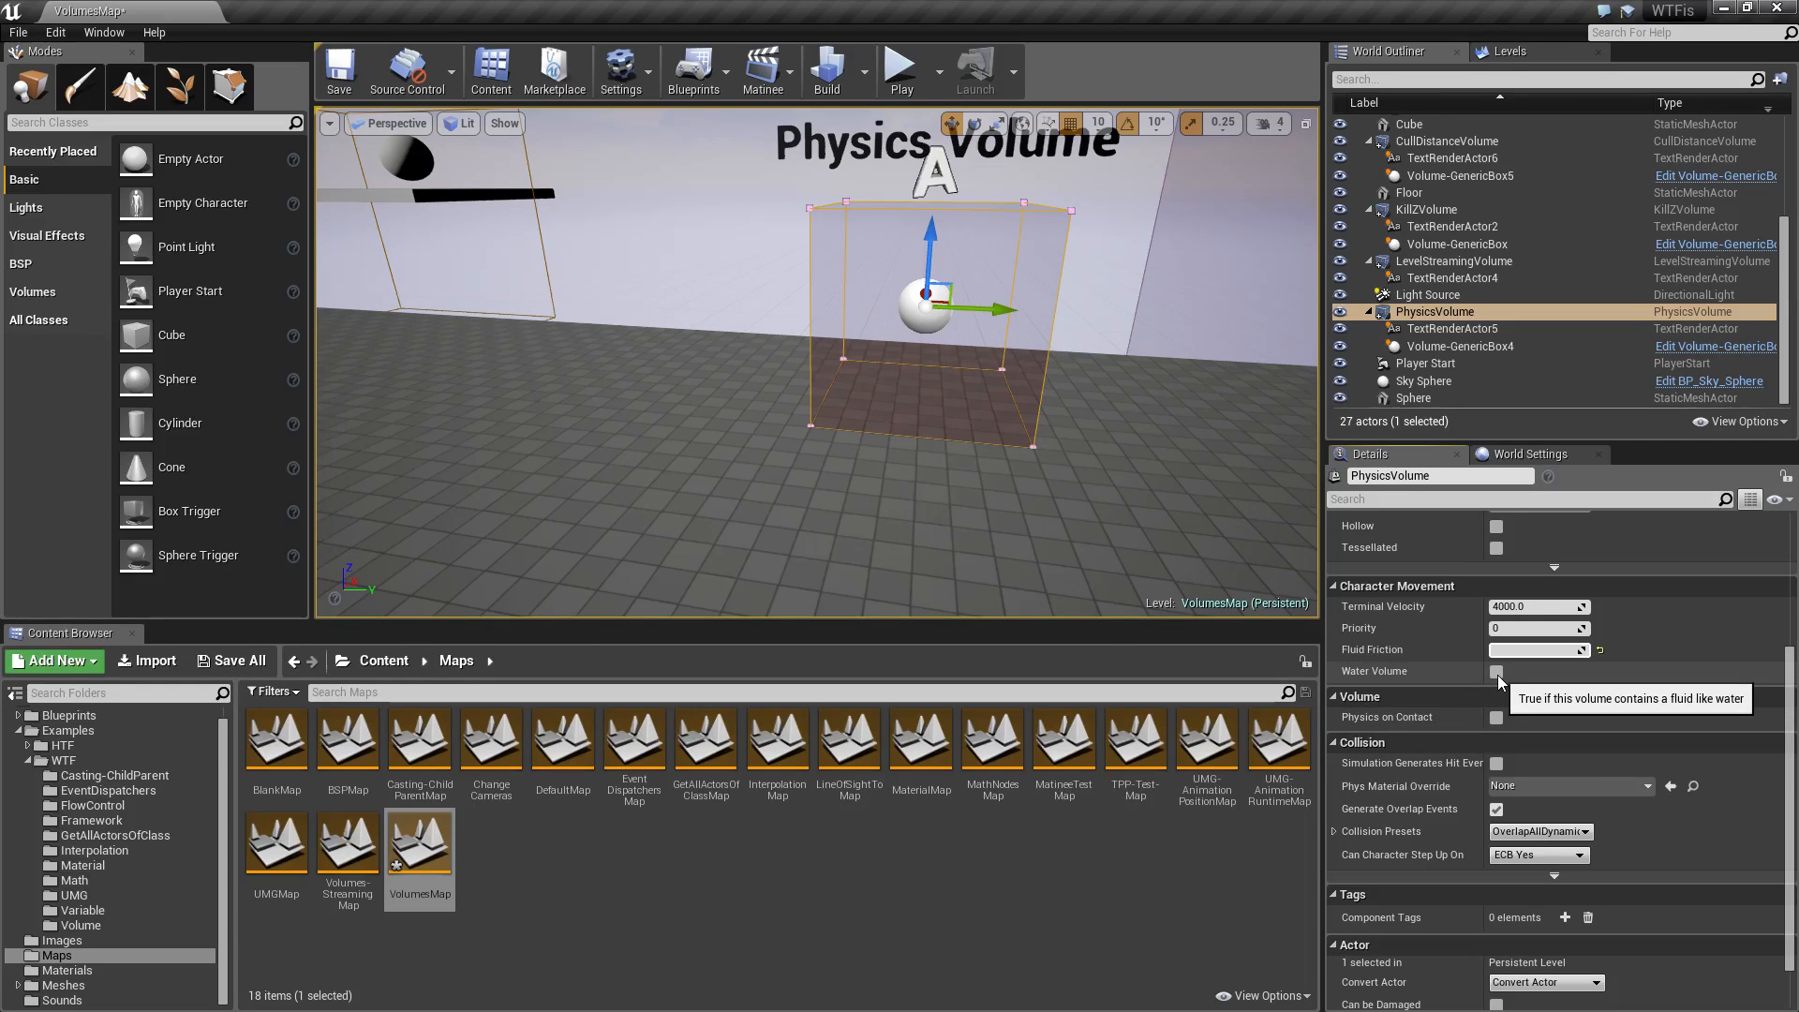
Step: Enable Water Volume on the PhysicsVolume and play-test it
left_click(1496, 671)
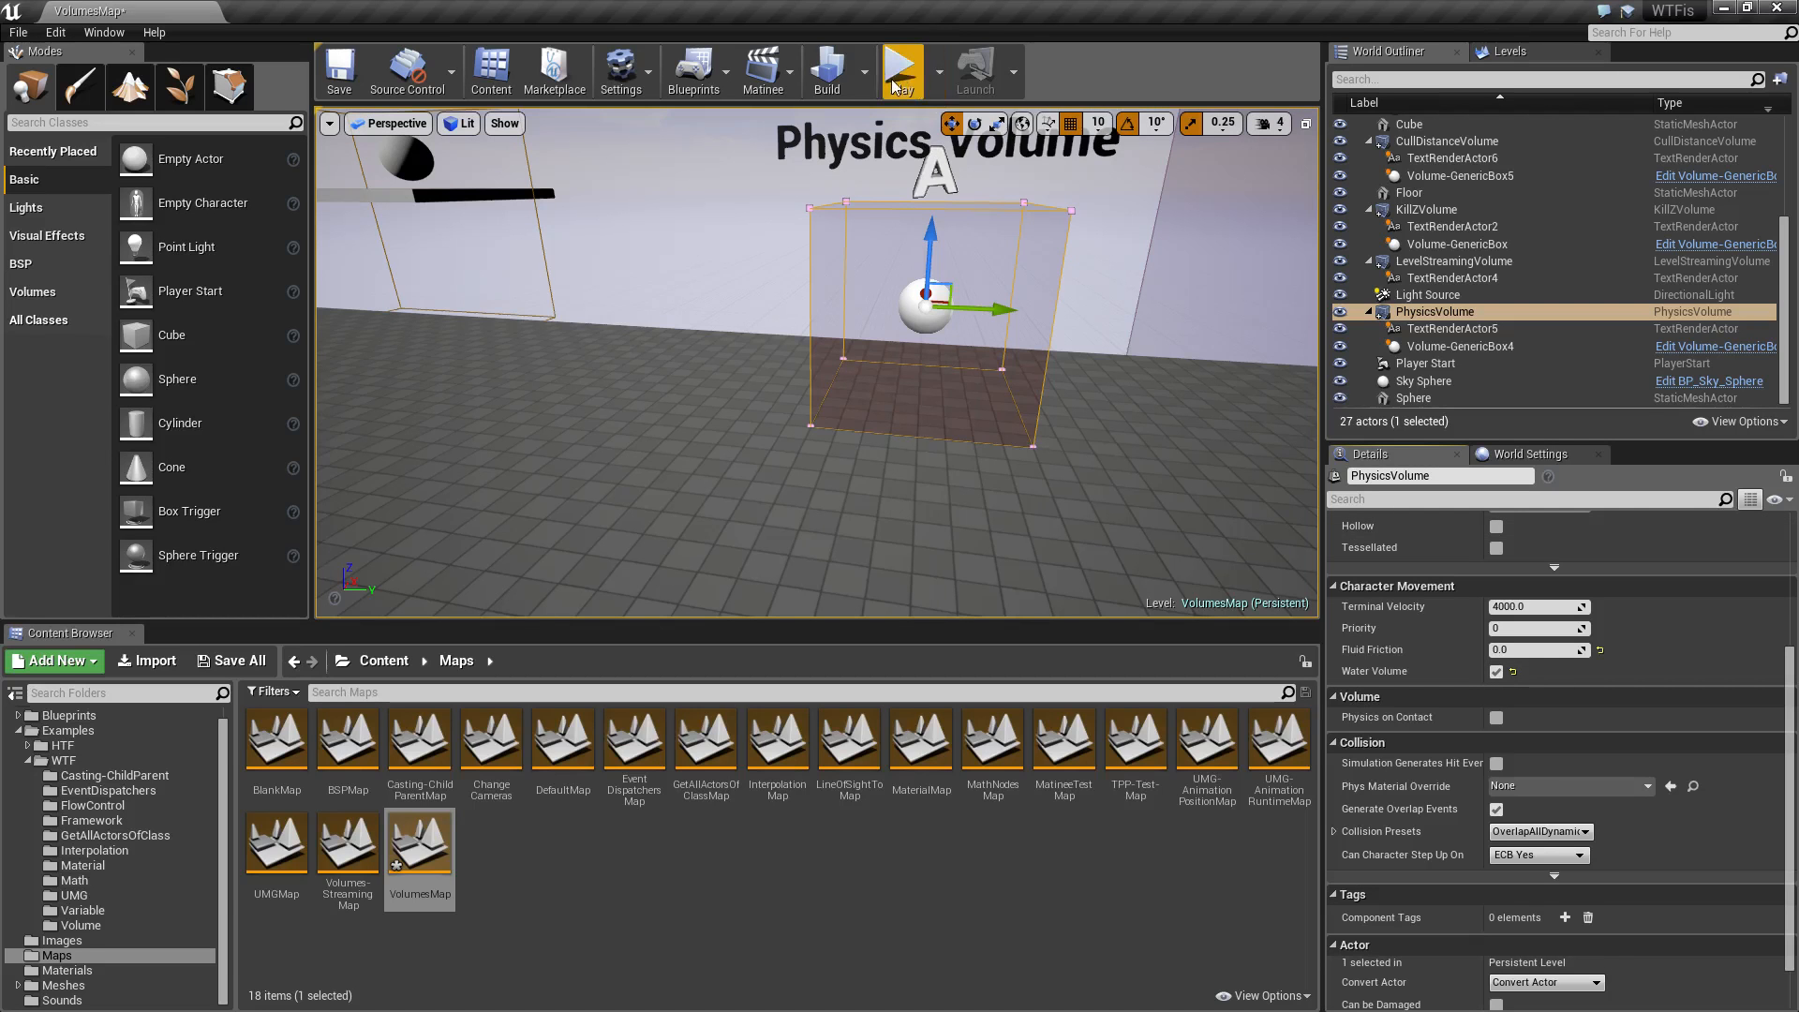
left_click(901, 69)
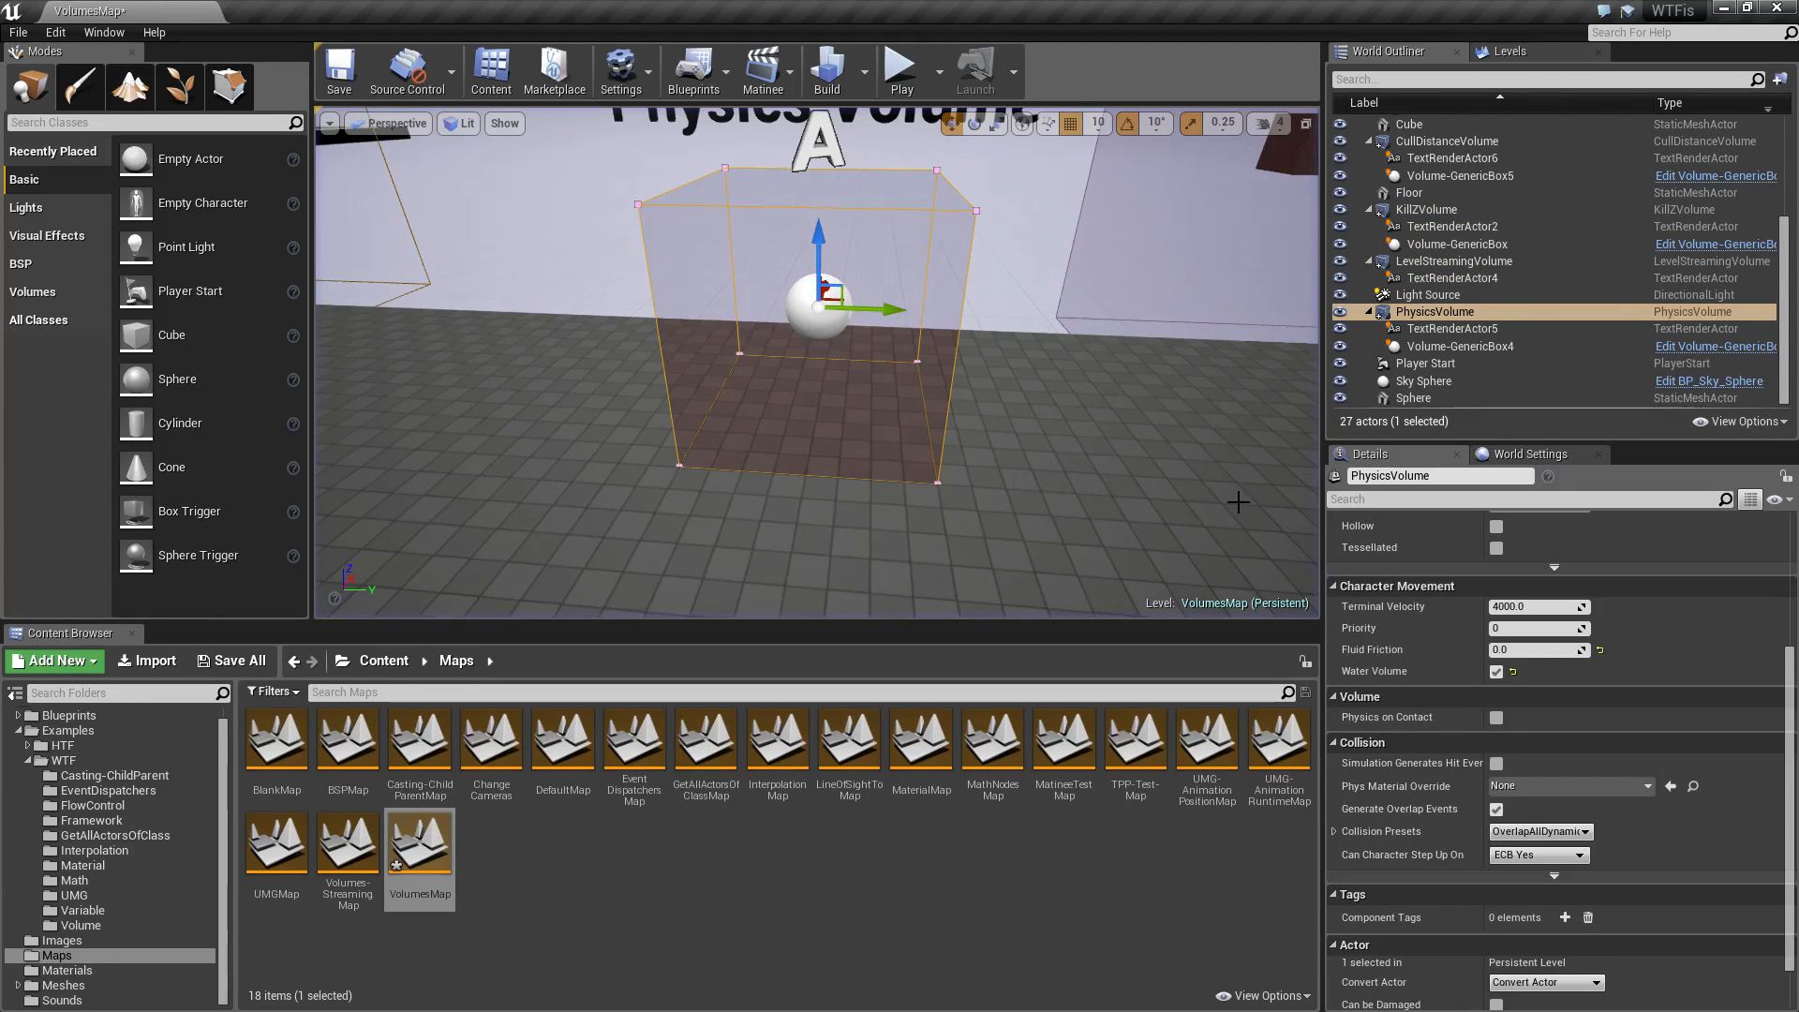
mouse_move(1496, 671)
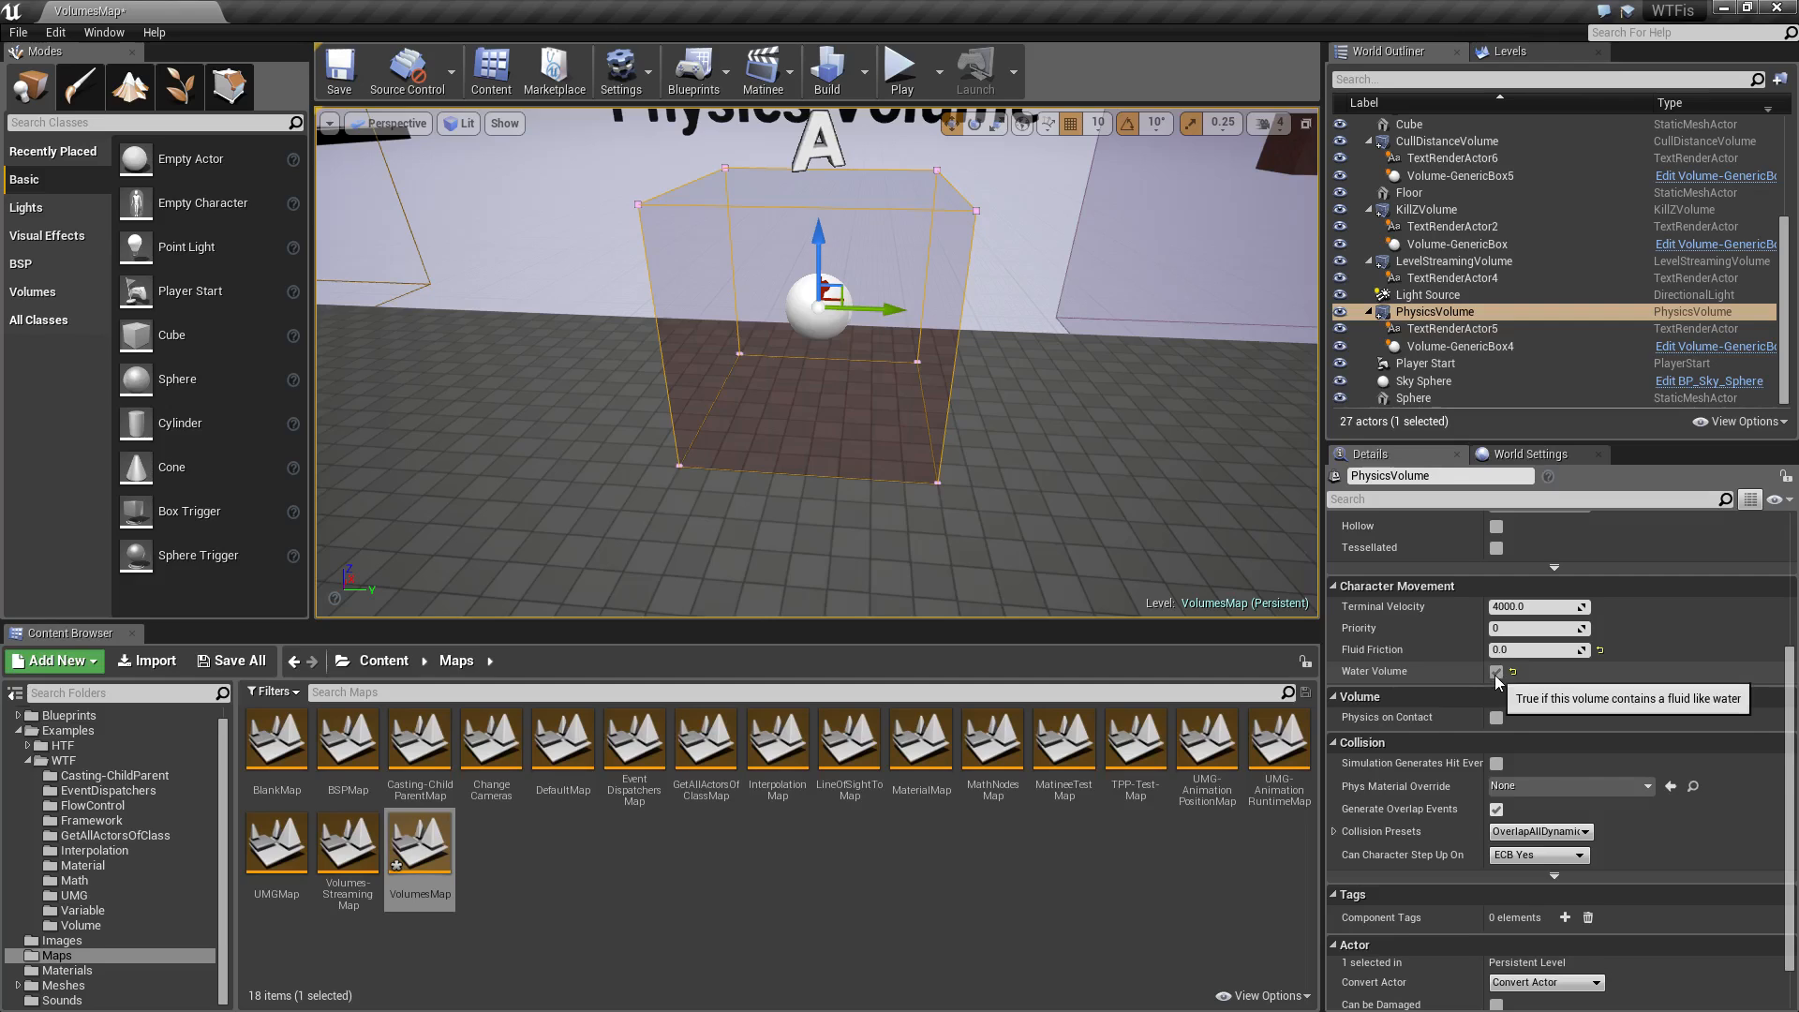